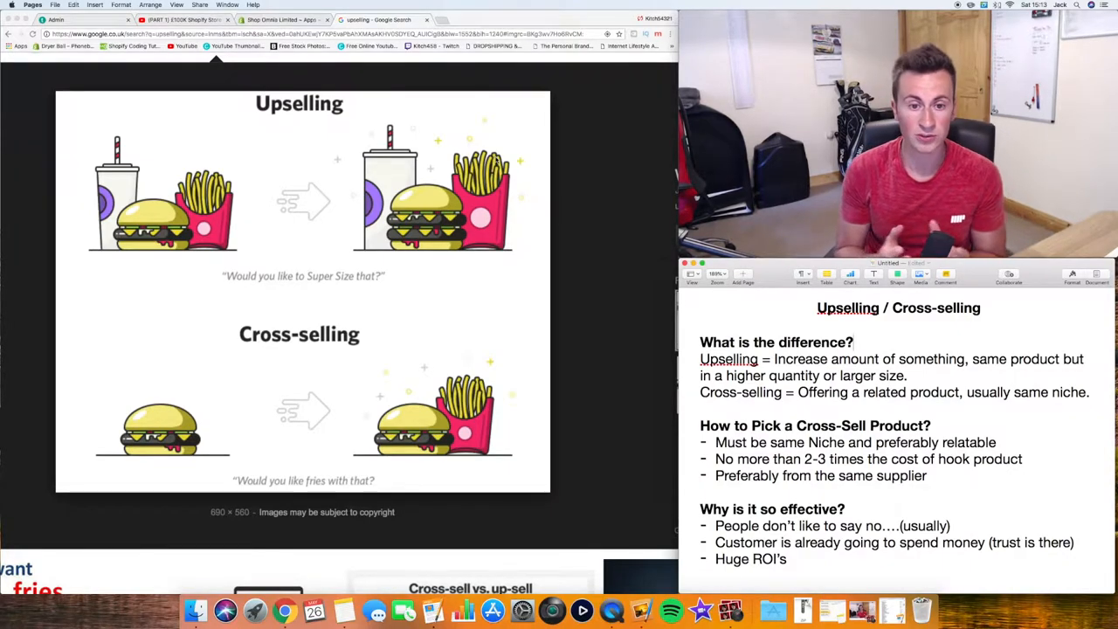
Step: Return to the Bold Product Upsell reports page in Chrome and review the offer statistics
scroll(down, 3)
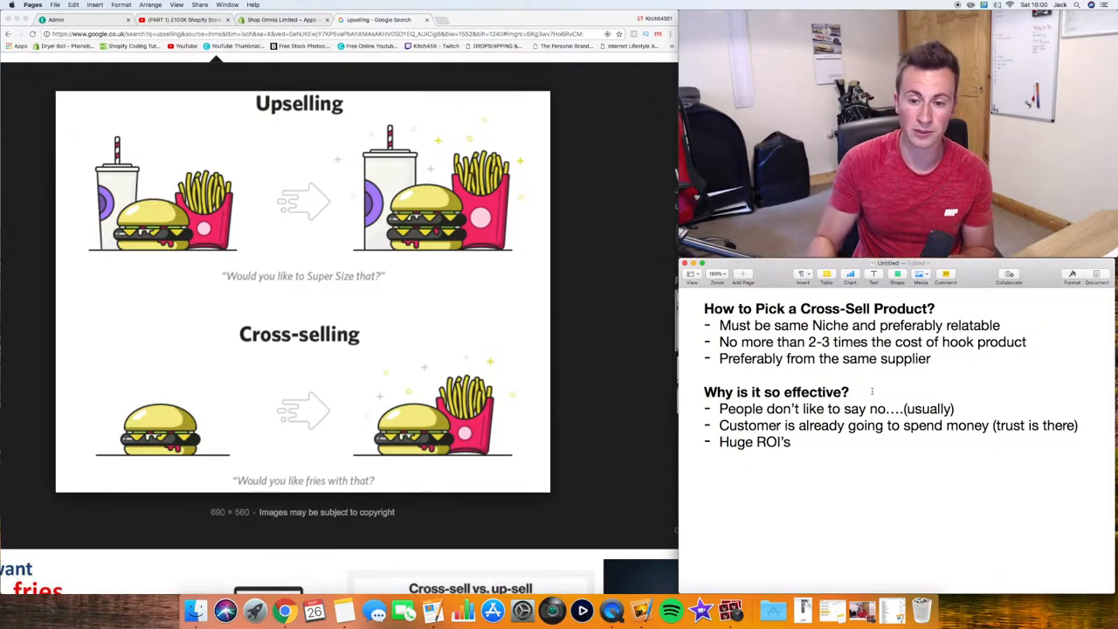
click(279, 20)
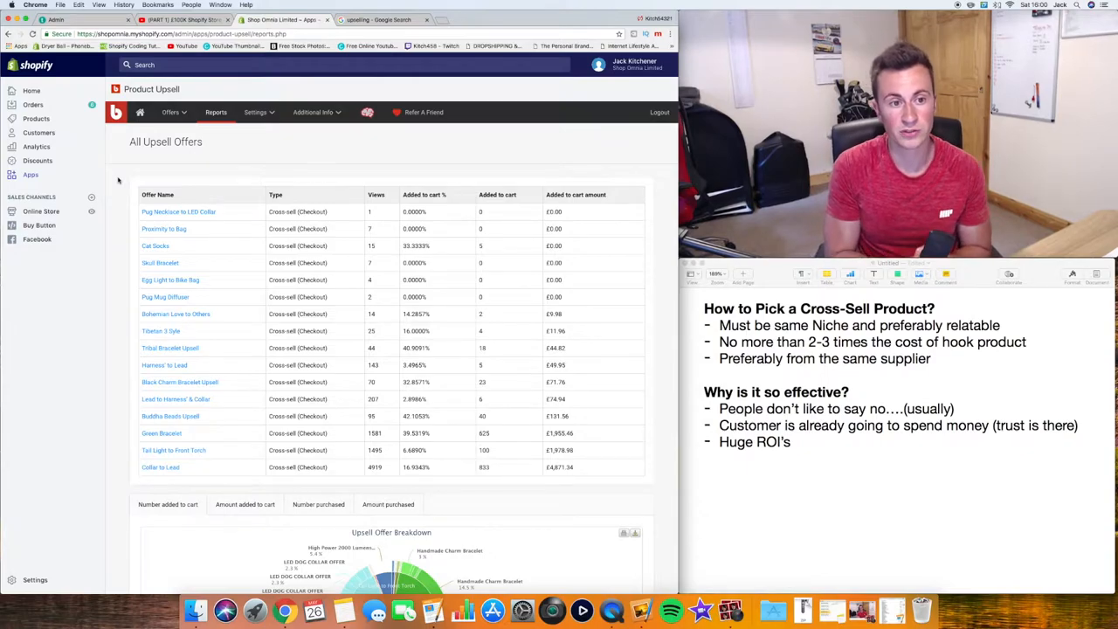
scroll(down, 3)
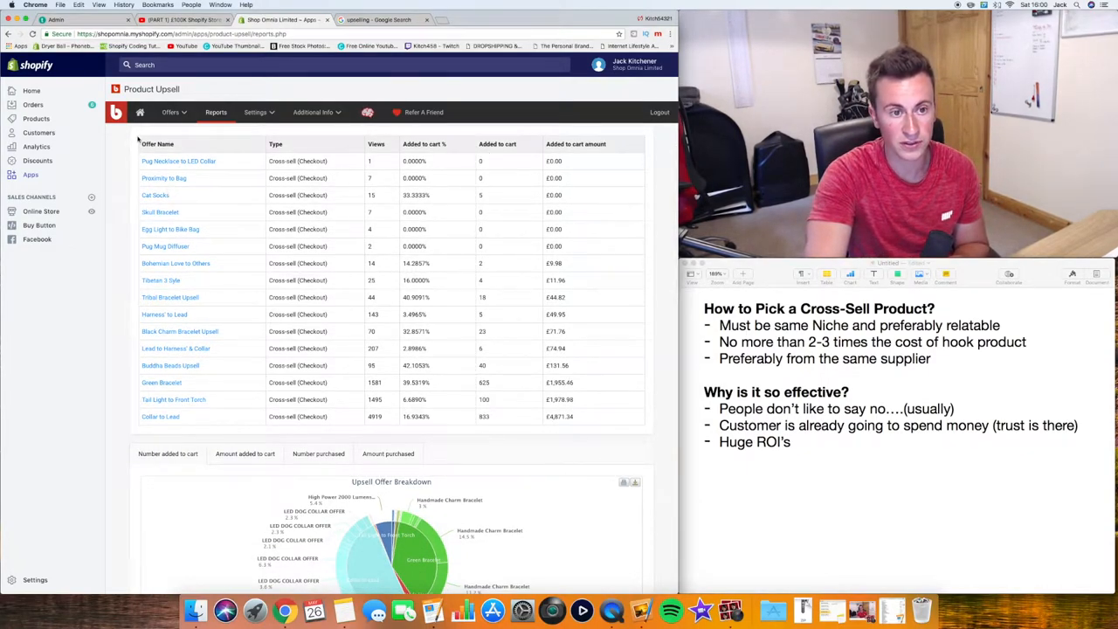
mouse_move(128, 172)
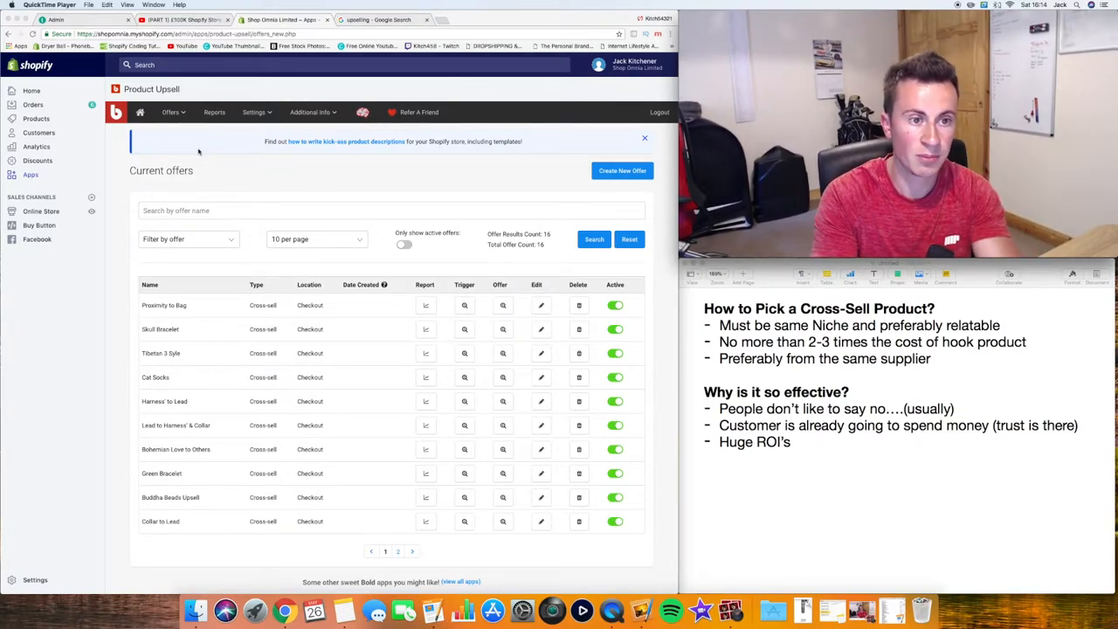
Step: Choose Create Offer from the Offers dropdown
click(171, 112)
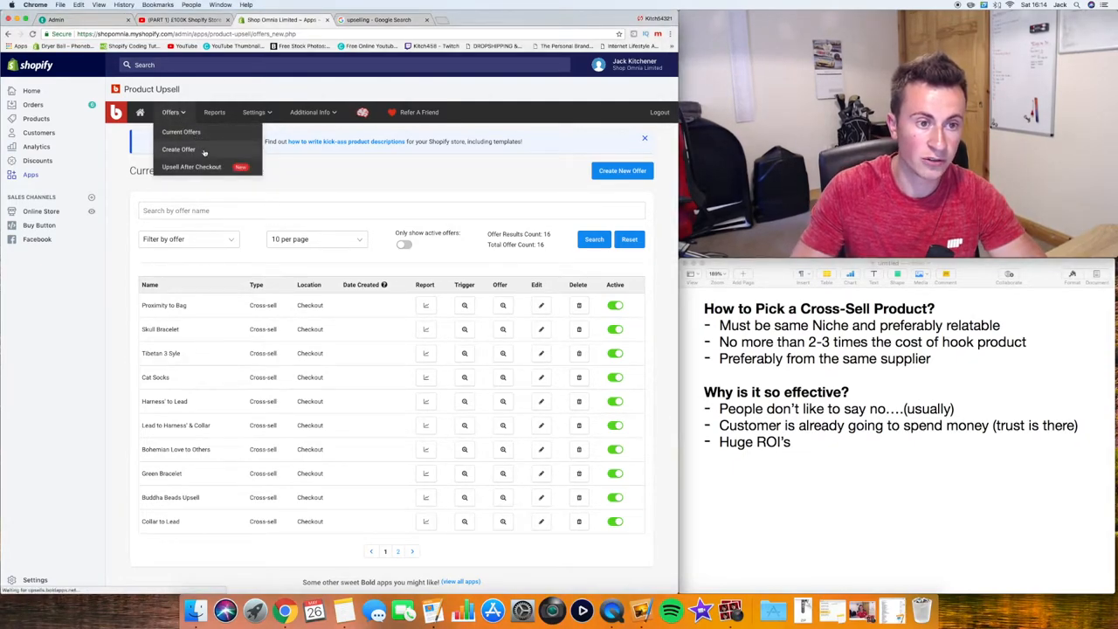
click(178, 148)
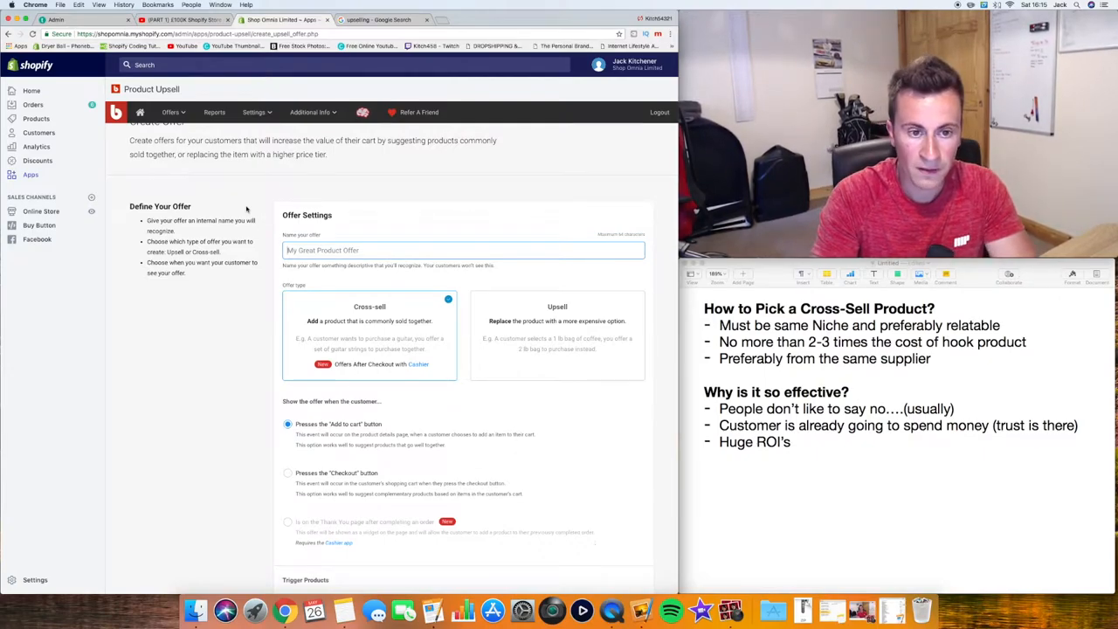
Step: Name the new offer 'Backpack to Bracelet'
text(B)
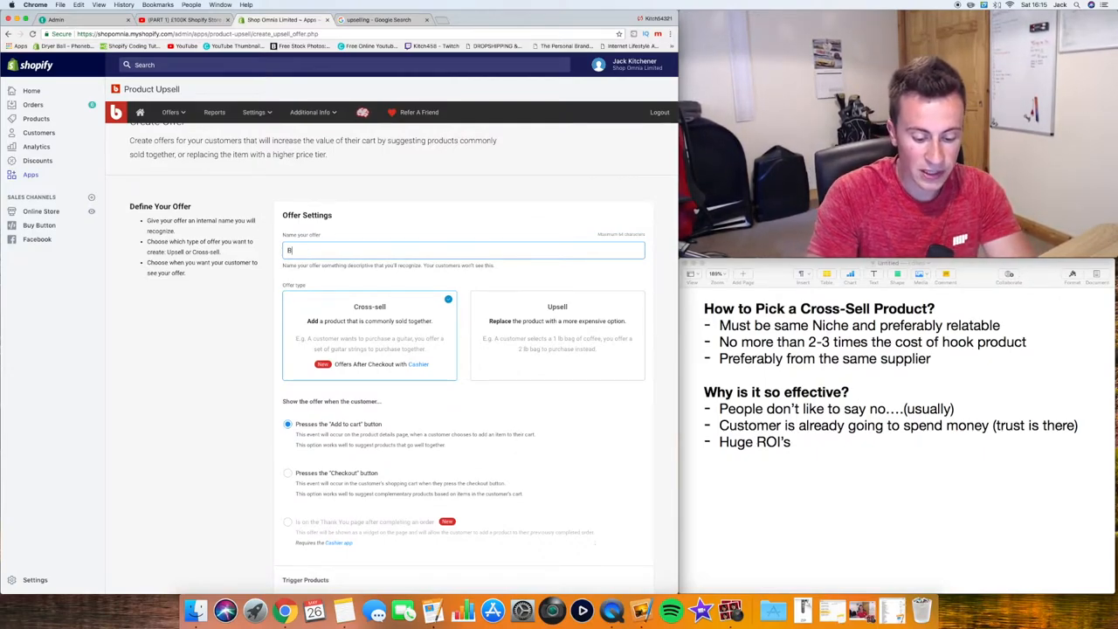
text(ackpack to)
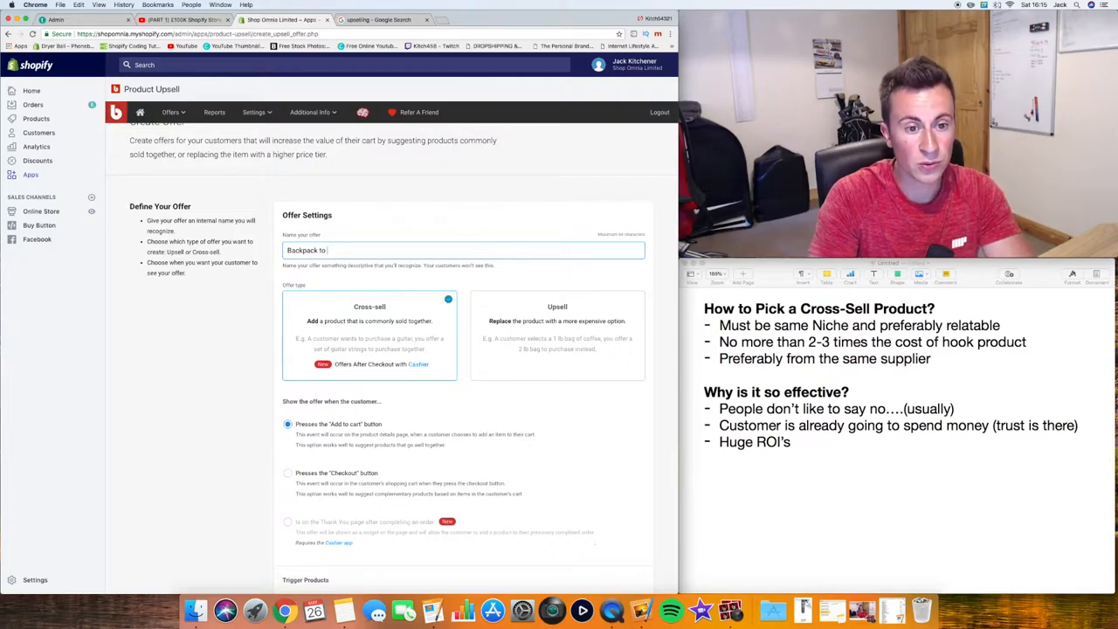
text(Bra)
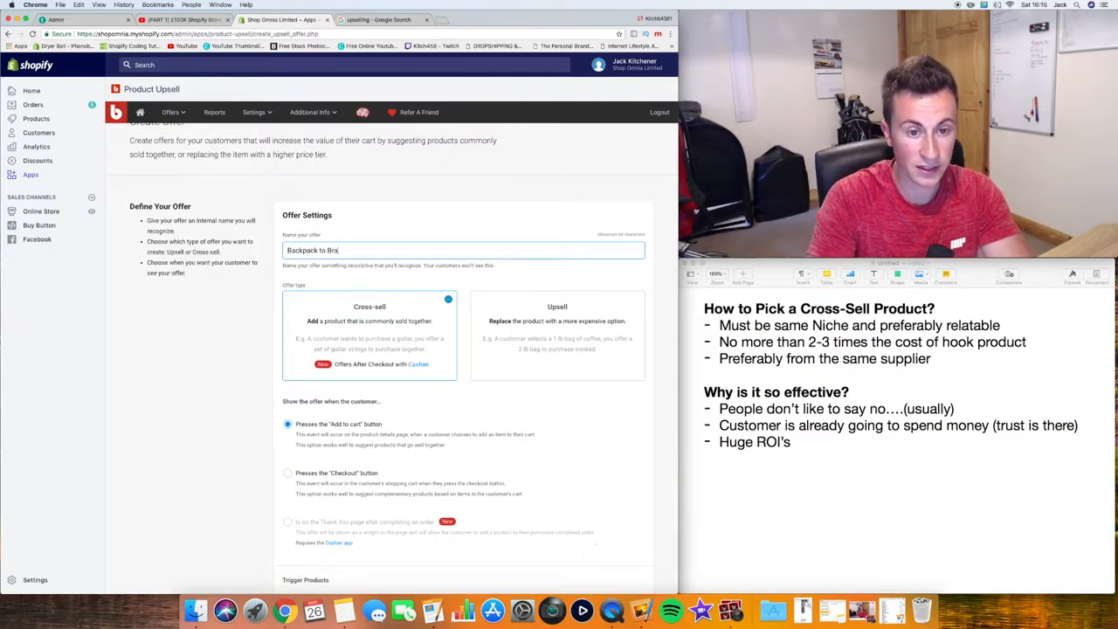
text(celet)
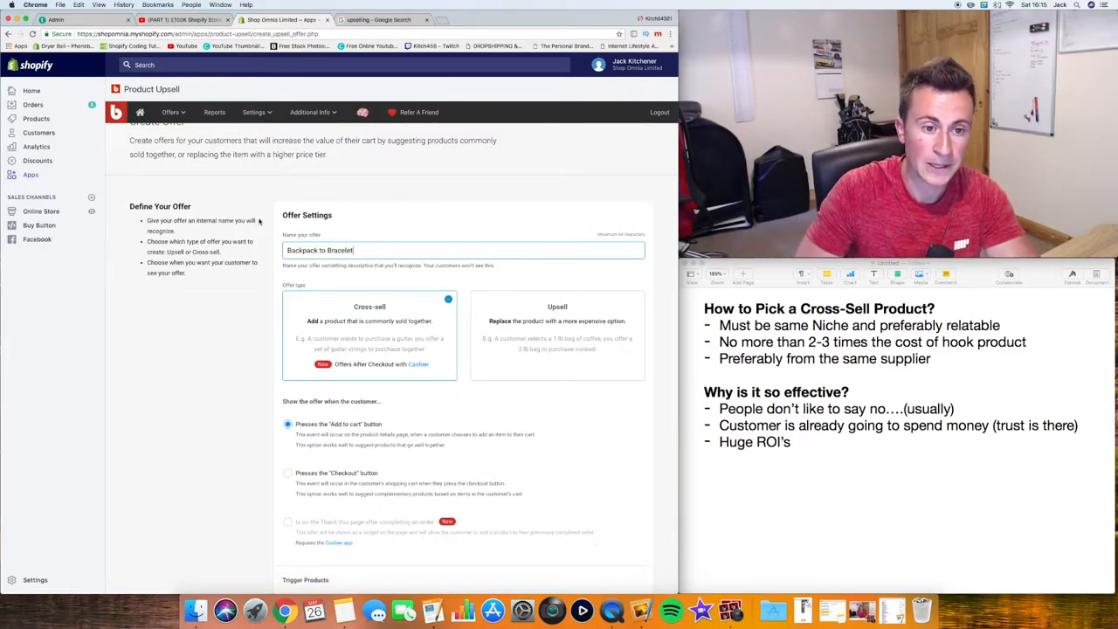
Step: Select 'Presses the Checkout button' as the offer trigger and scroll to Trigger Products
scroll(down, 3)
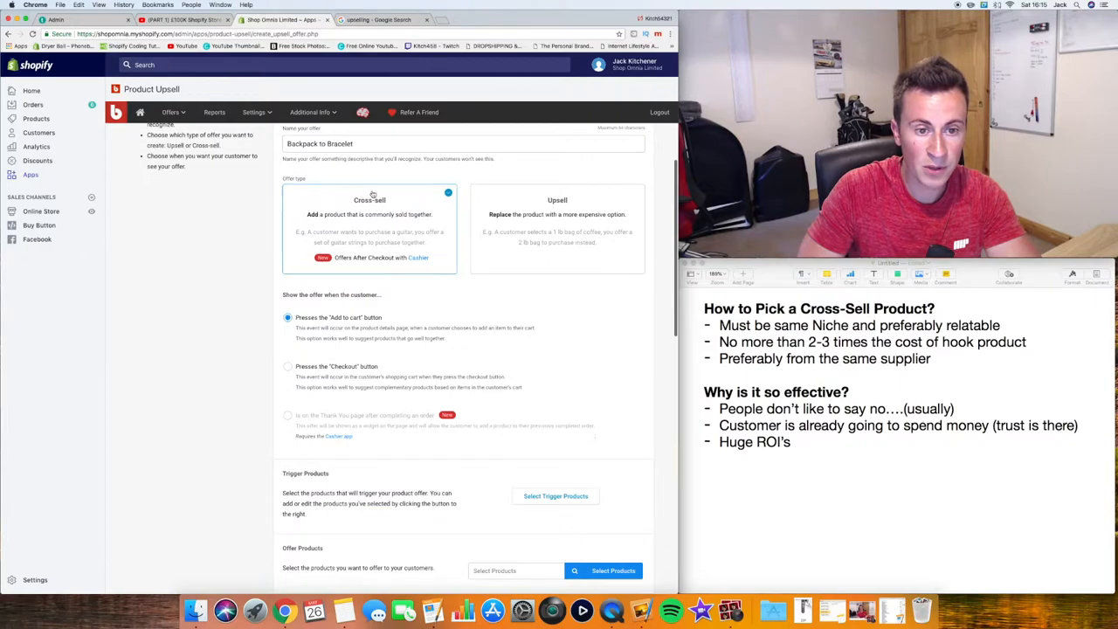
scroll(down, 3)
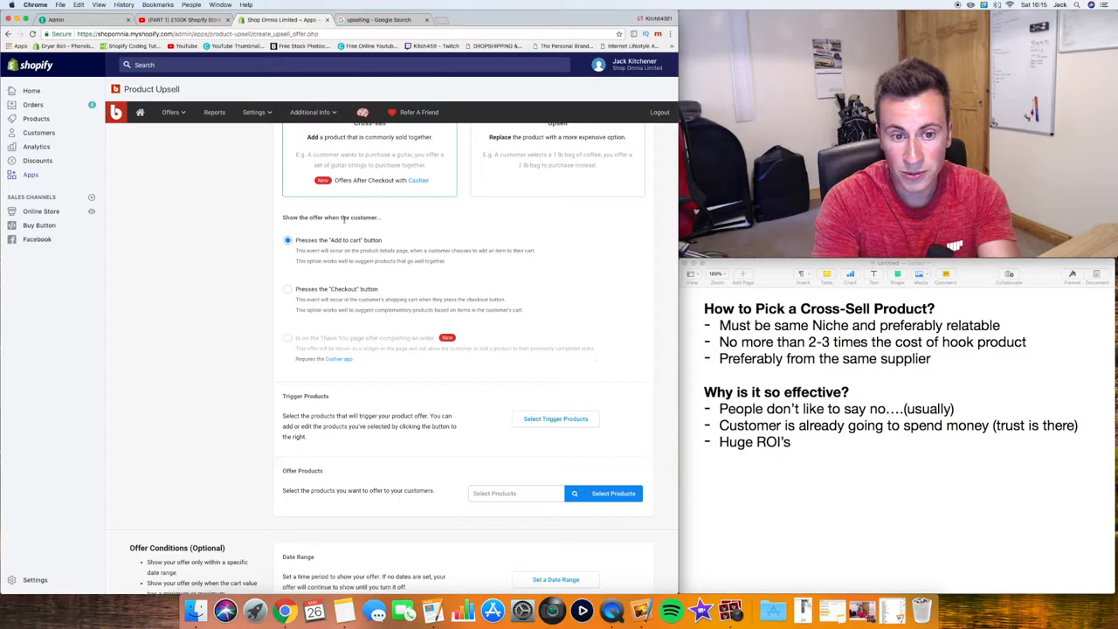
click(288, 289)
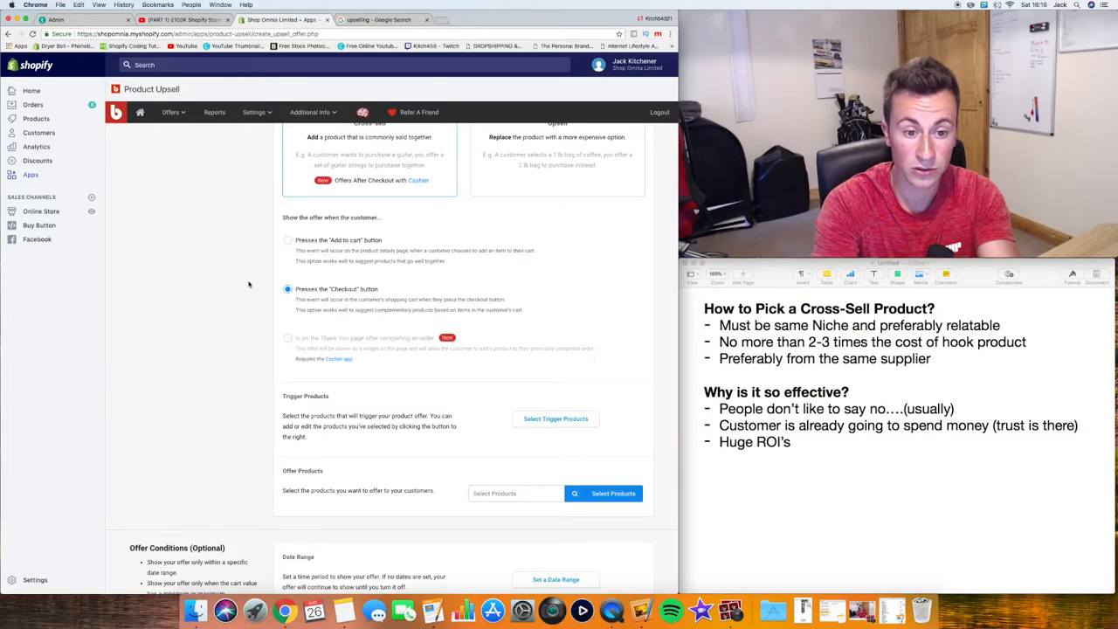
scroll(down, 3)
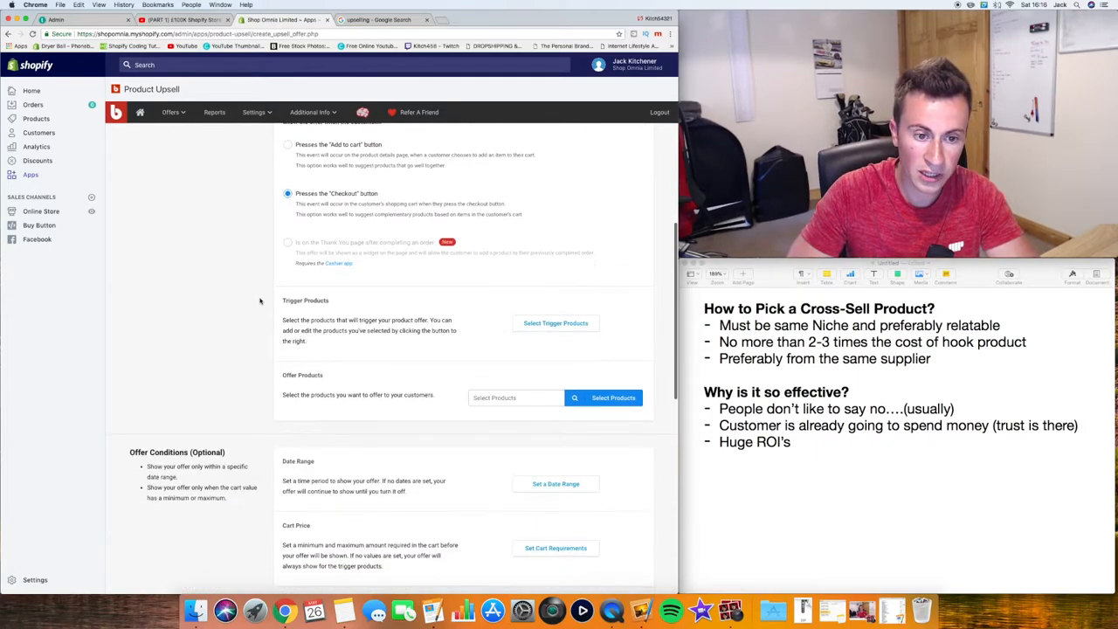
scroll(down, 3)
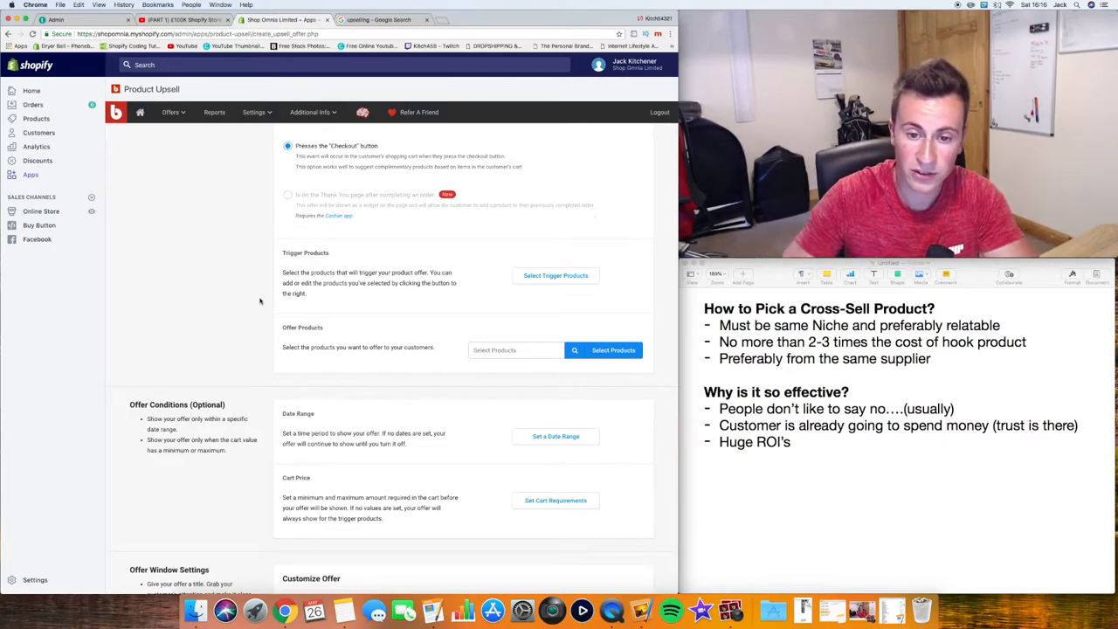
Step: Search 'backpack' and set the Camera Backpack as the trigger product
click(555, 275)
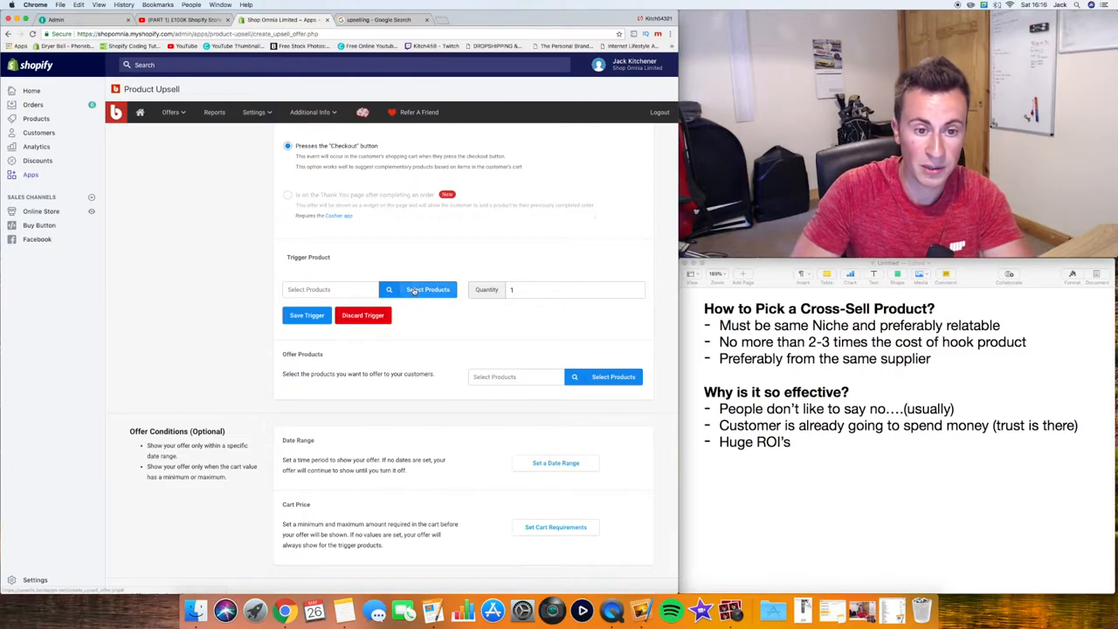
click(427, 289)
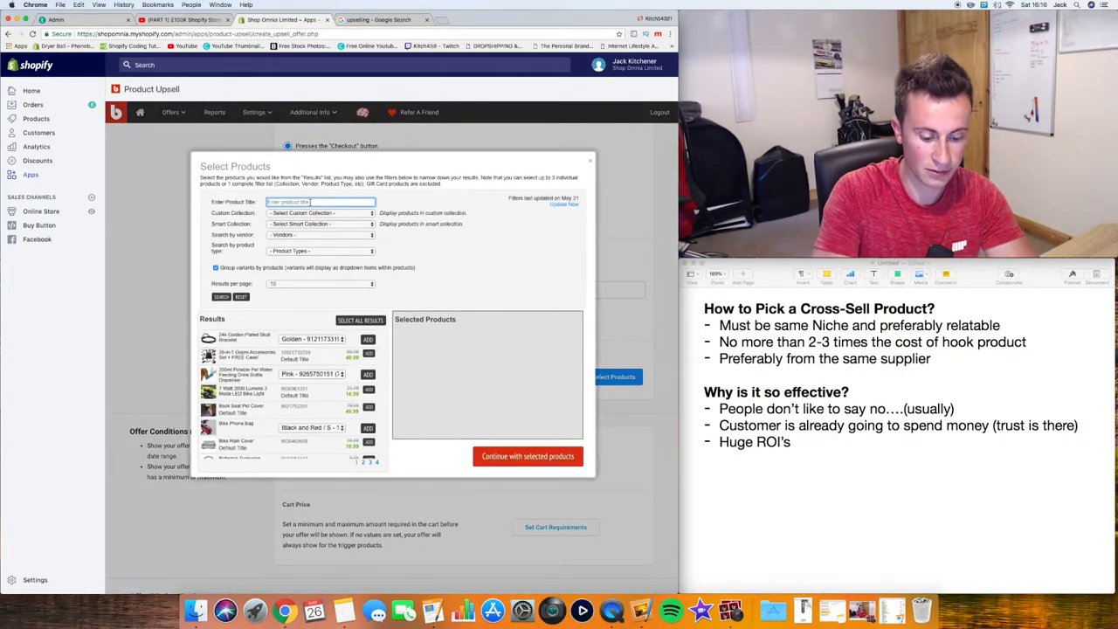
text(backpack)
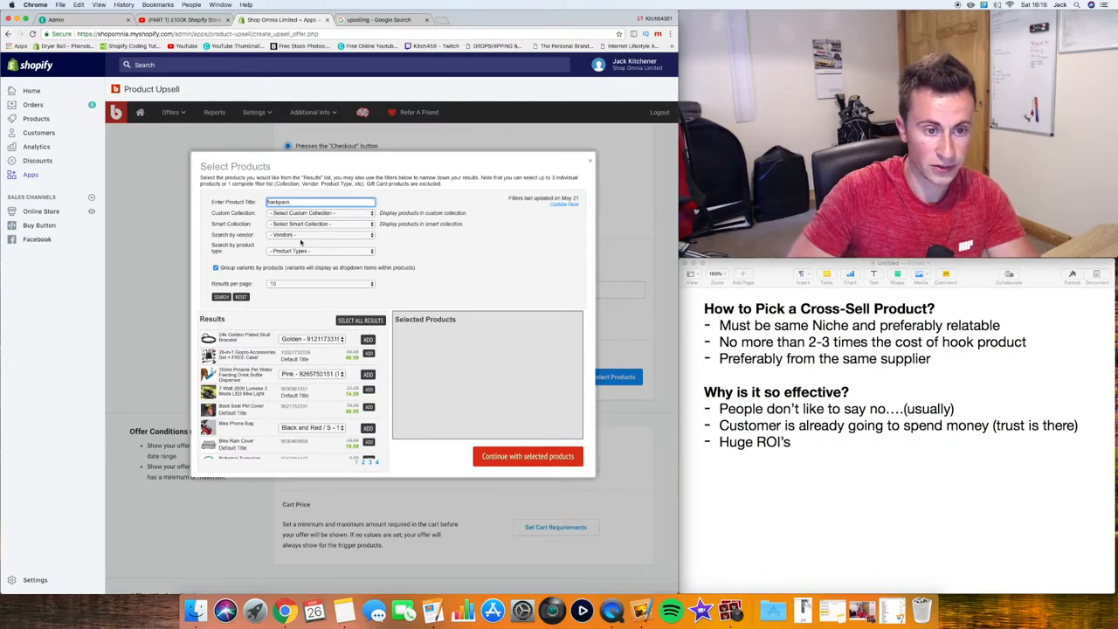
click(221, 296)
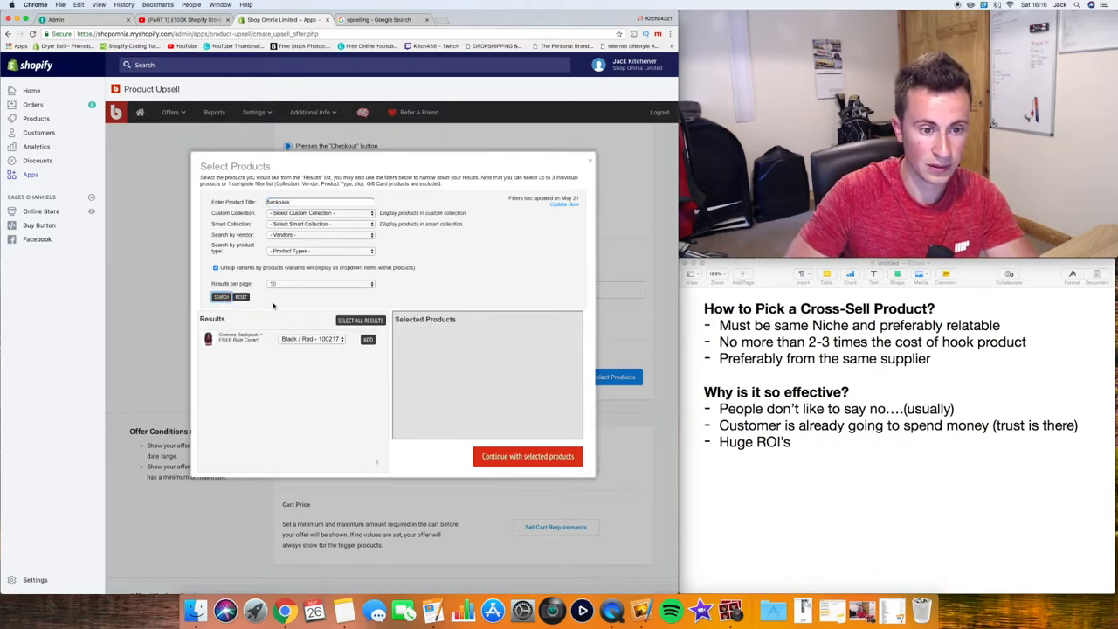
click(368, 339)
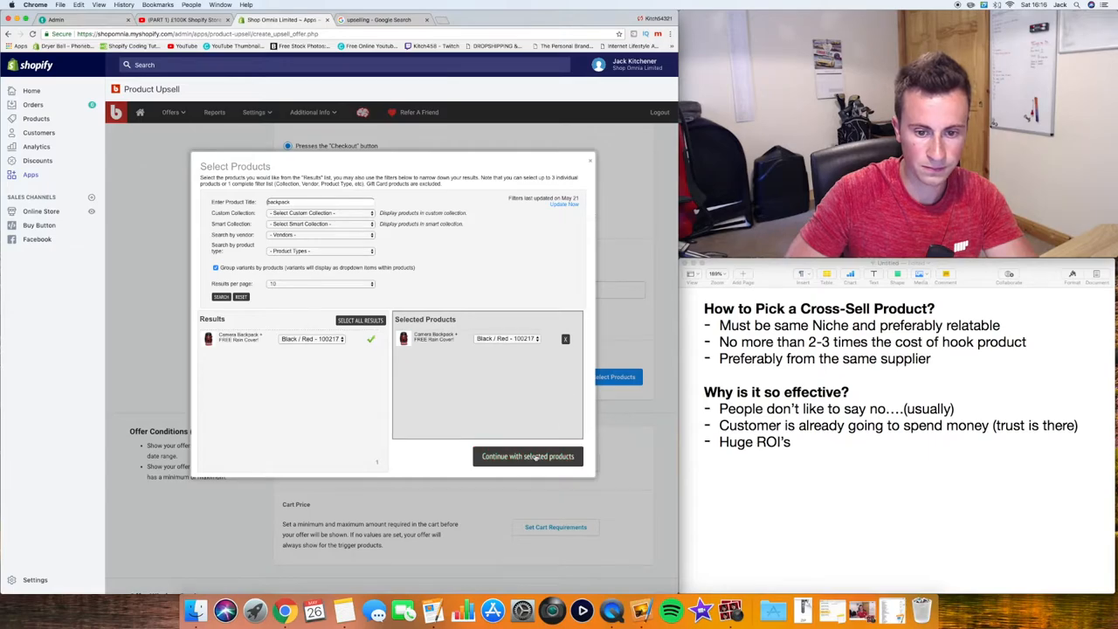
click(528, 456)
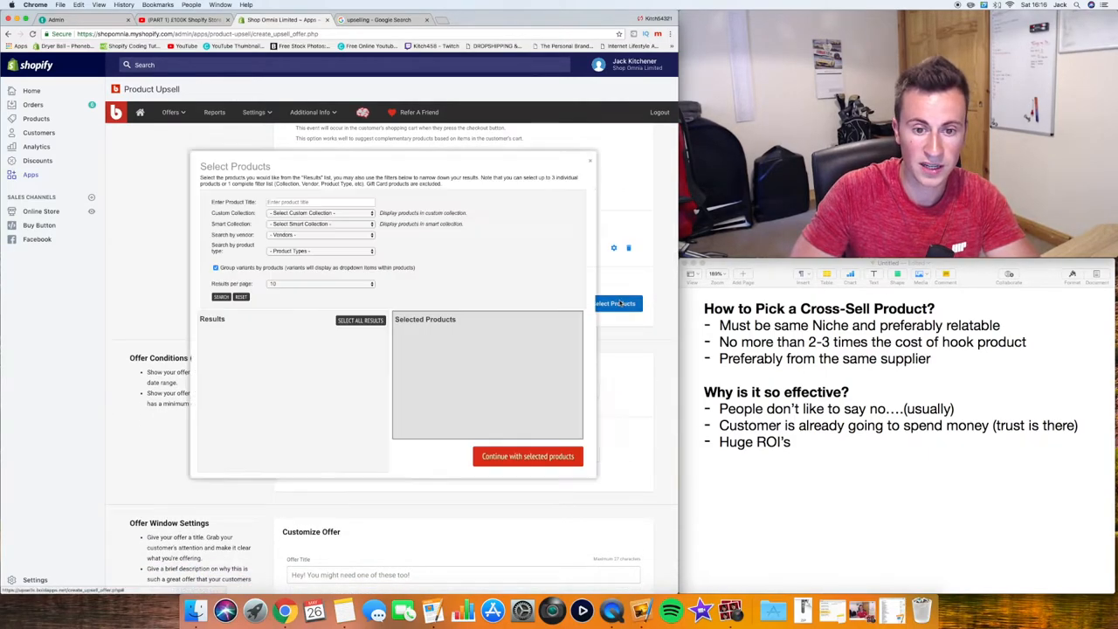
Step: Search 'bracelet' and add the 24k Golden Plated Skull Bracelet as the offered product
click(221, 296)
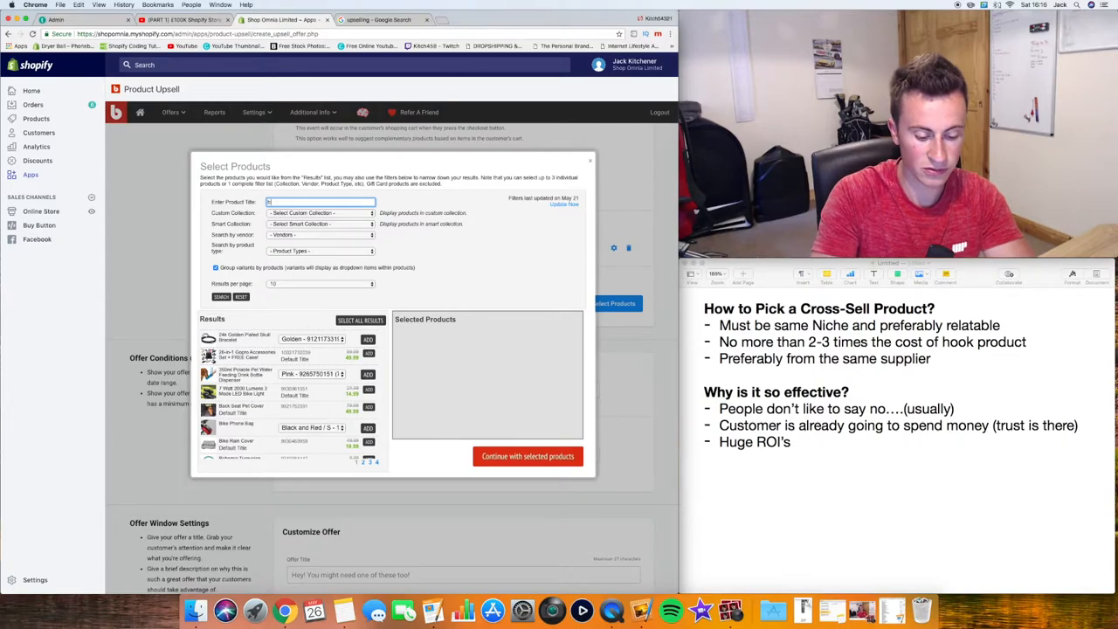
text(bracelet)
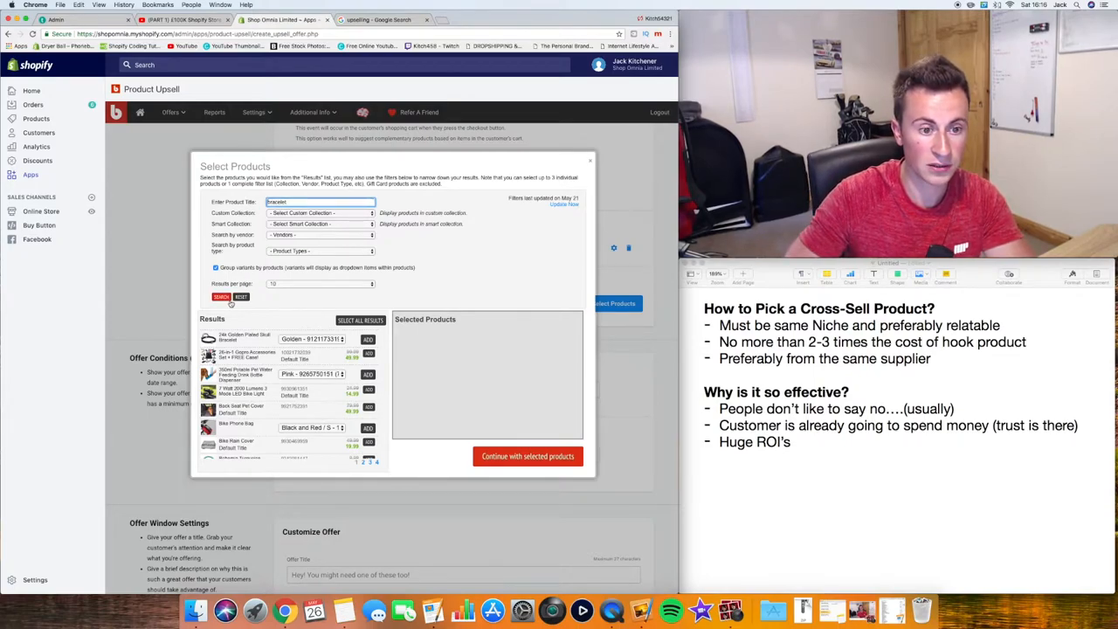
click(222, 297)
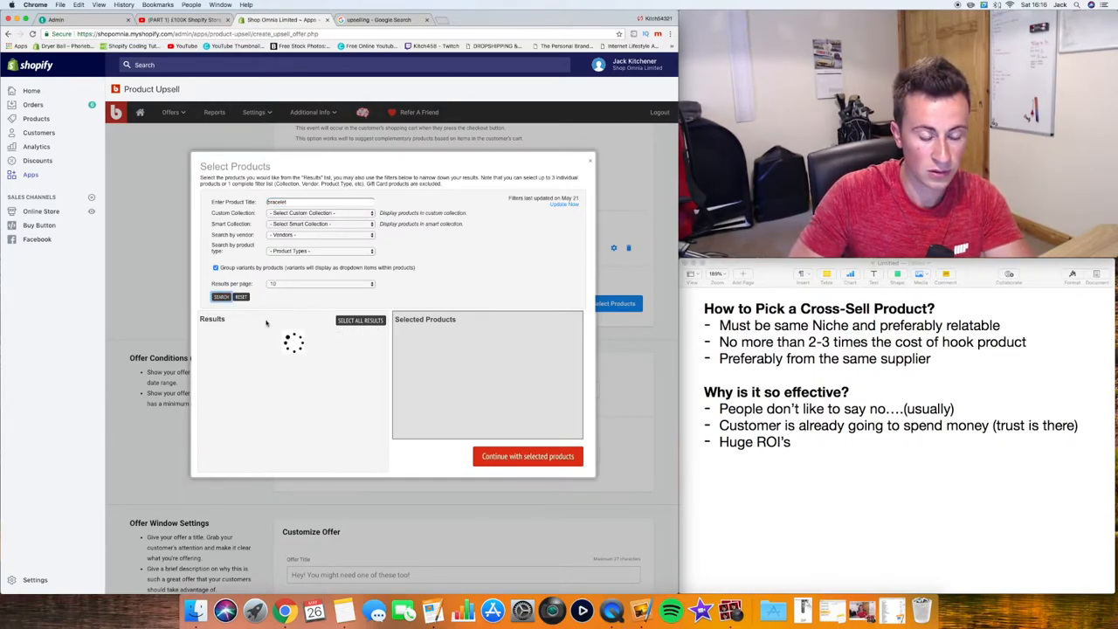
click(221, 297)
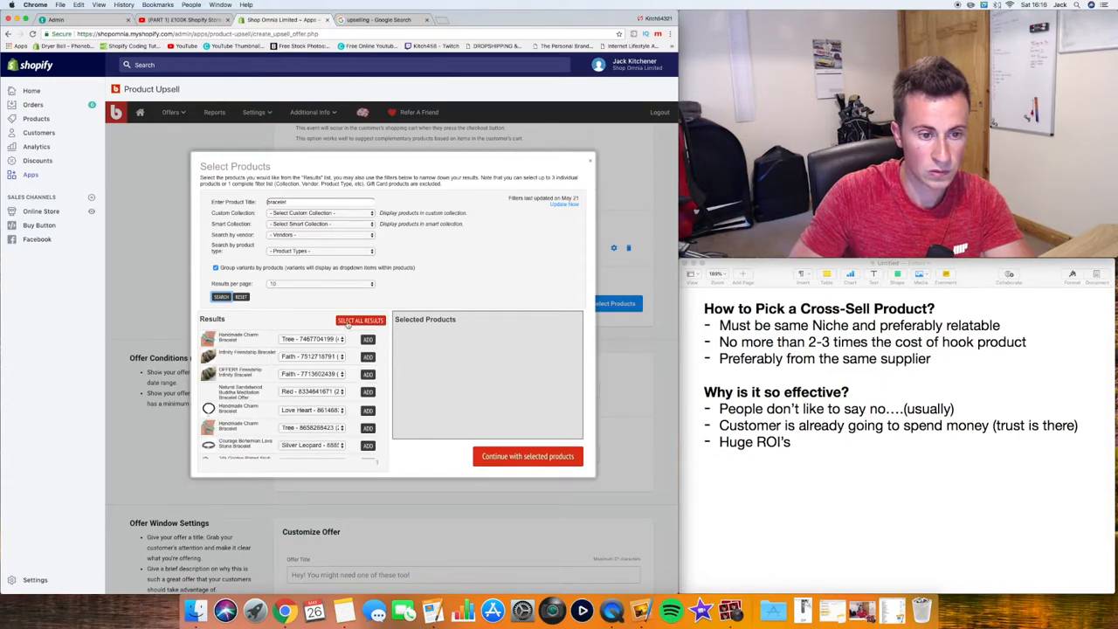
scroll(down, 3)
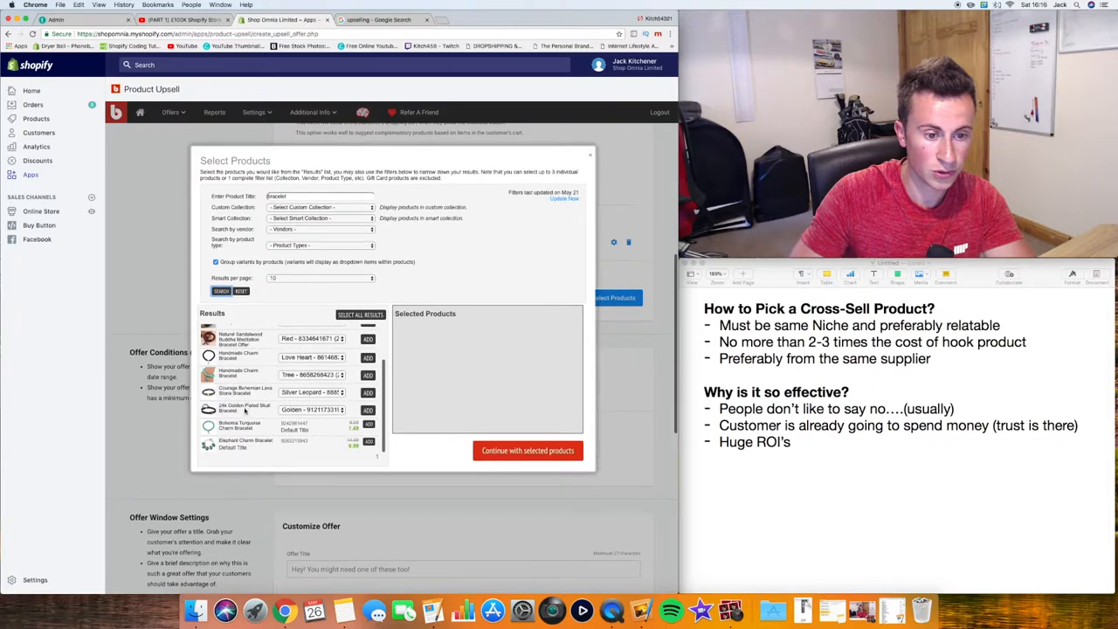
click(367, 409)
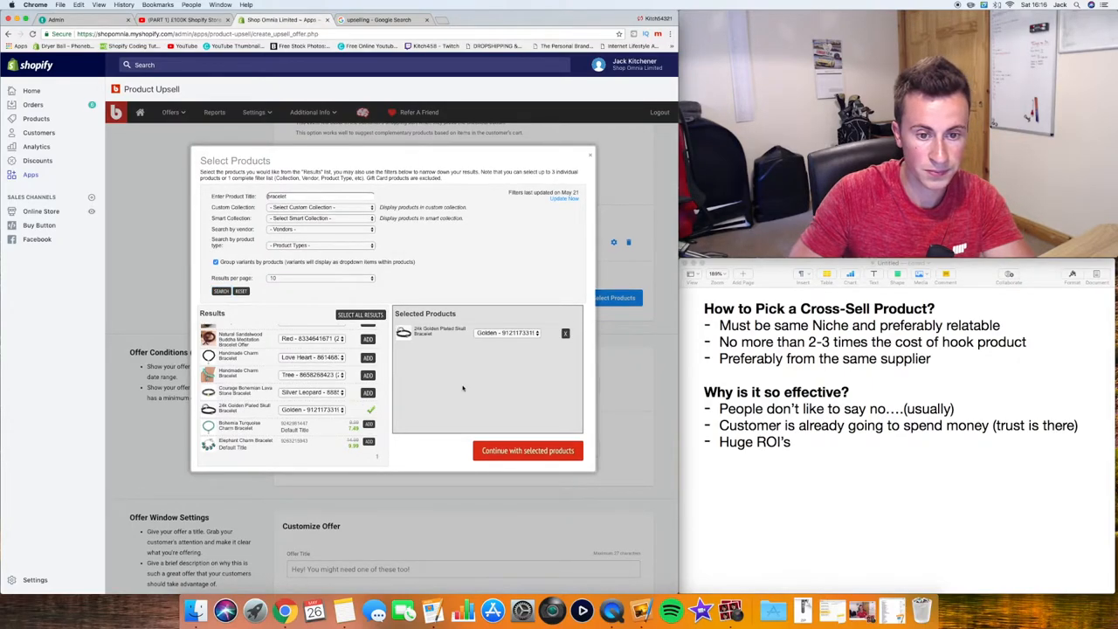
click(527, 450)
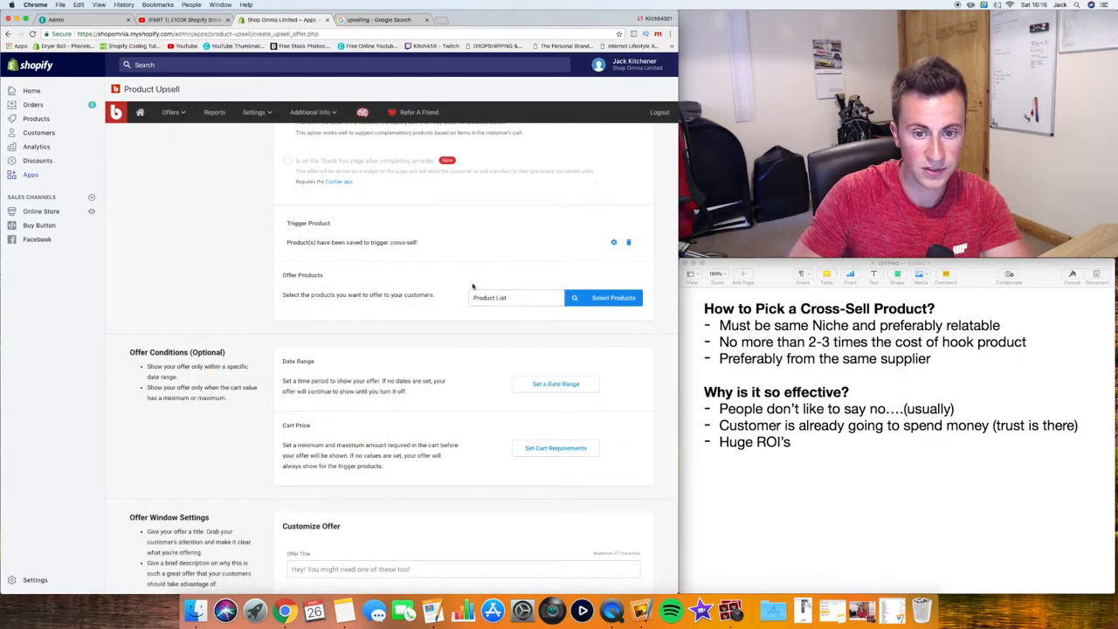
scroll(down, 3)
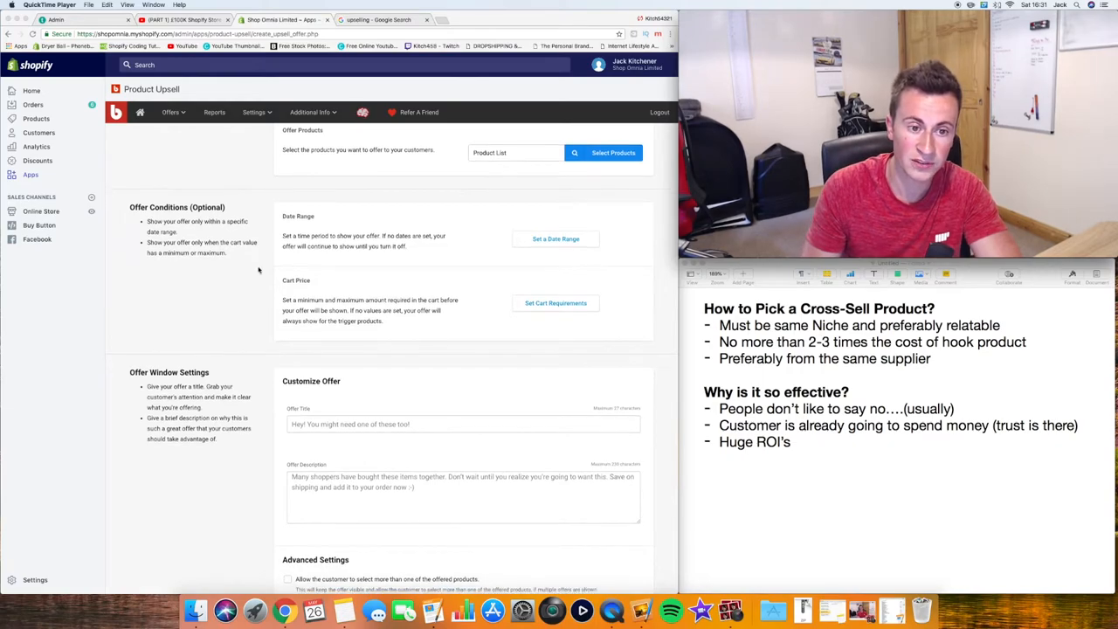
scroll(down, 3)
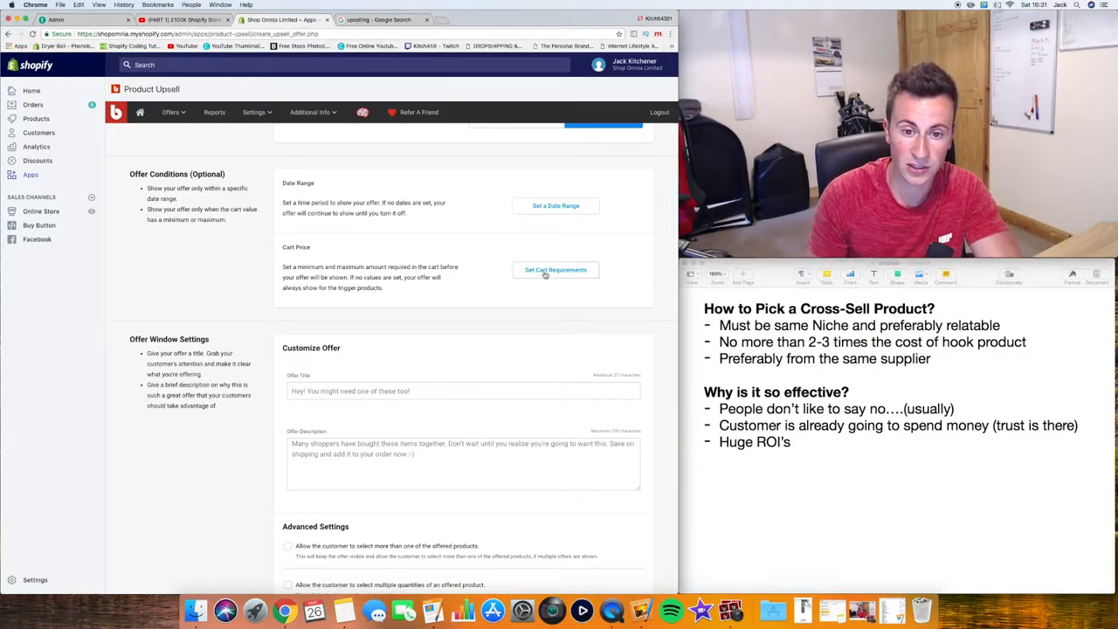
Step: Enter 25 as the minimum cart total and save the condition
click(555, 269)
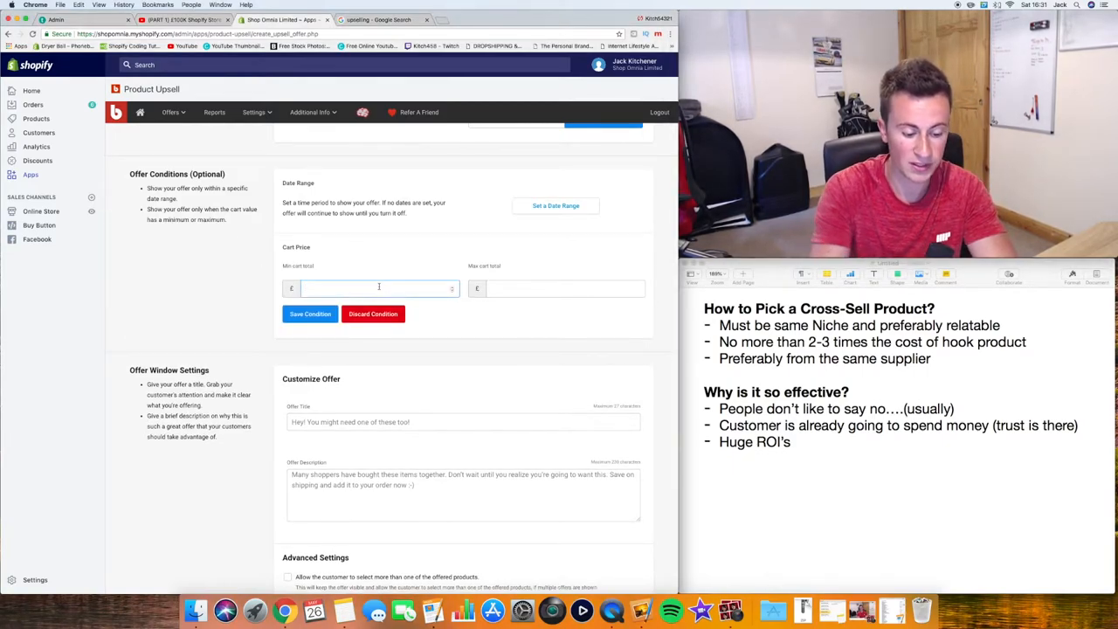
text(25)
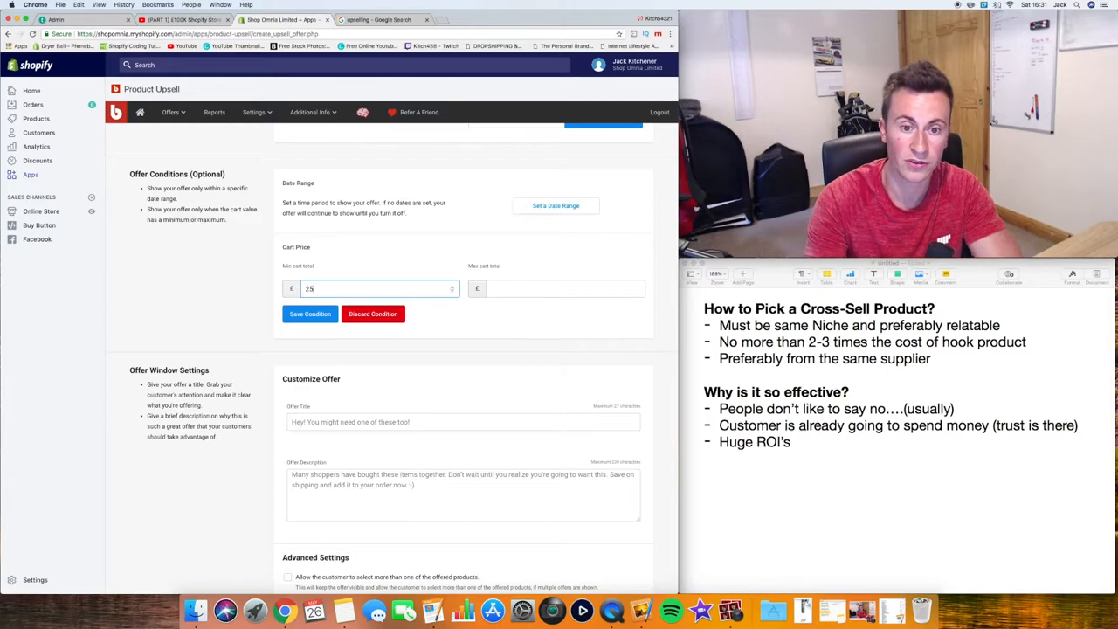
click(373, 313)
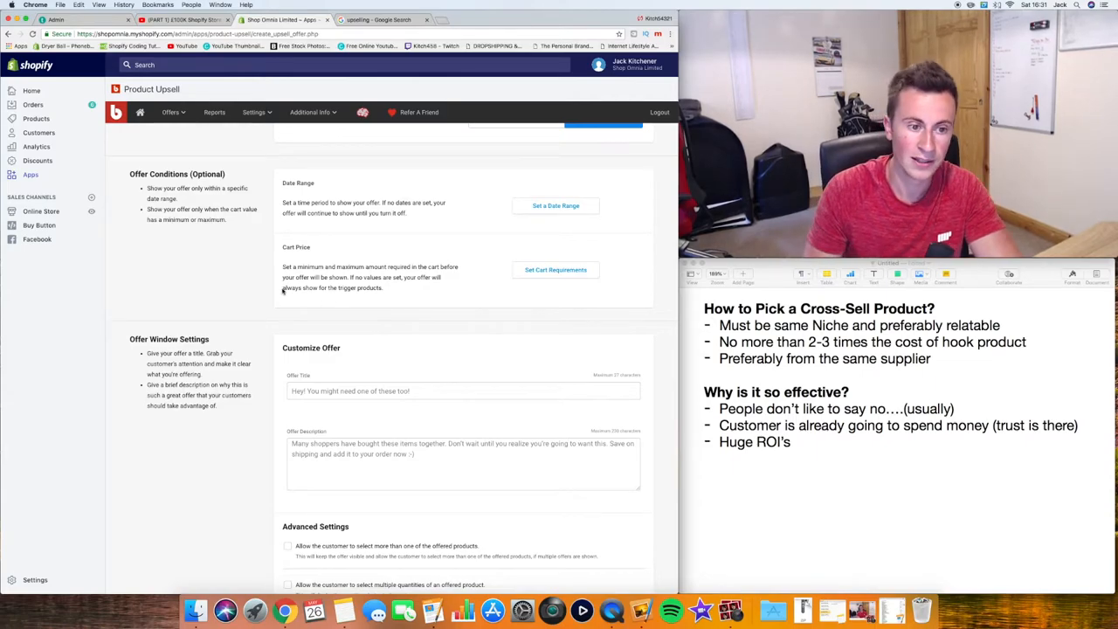
Step: Set the Offer Title field to 'Would you like this?'
scroll(down, 3)
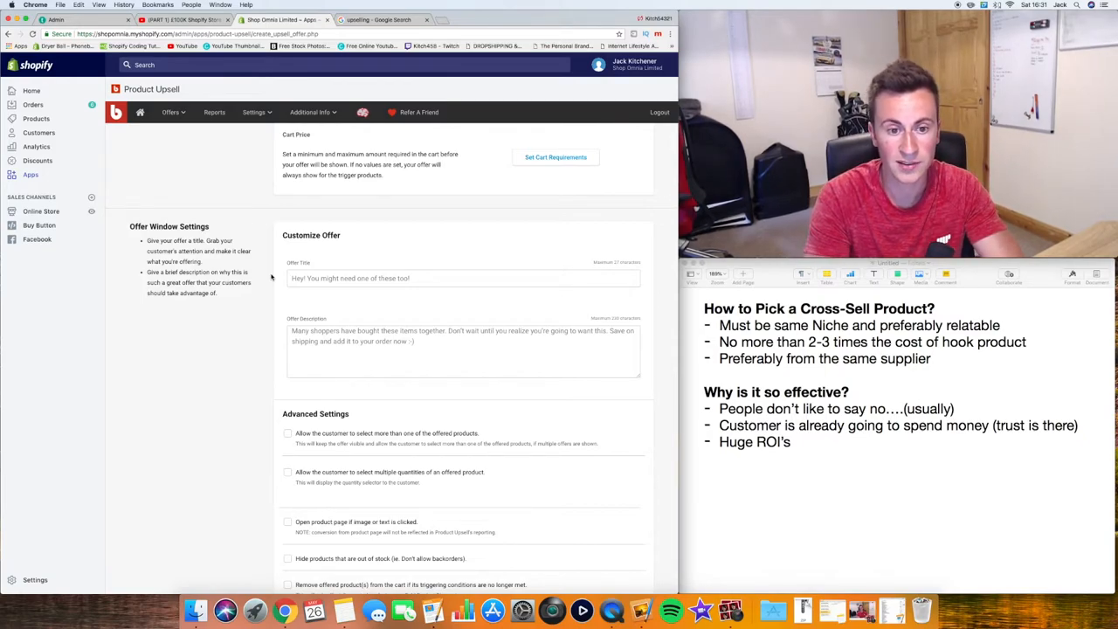
click(462, 277)
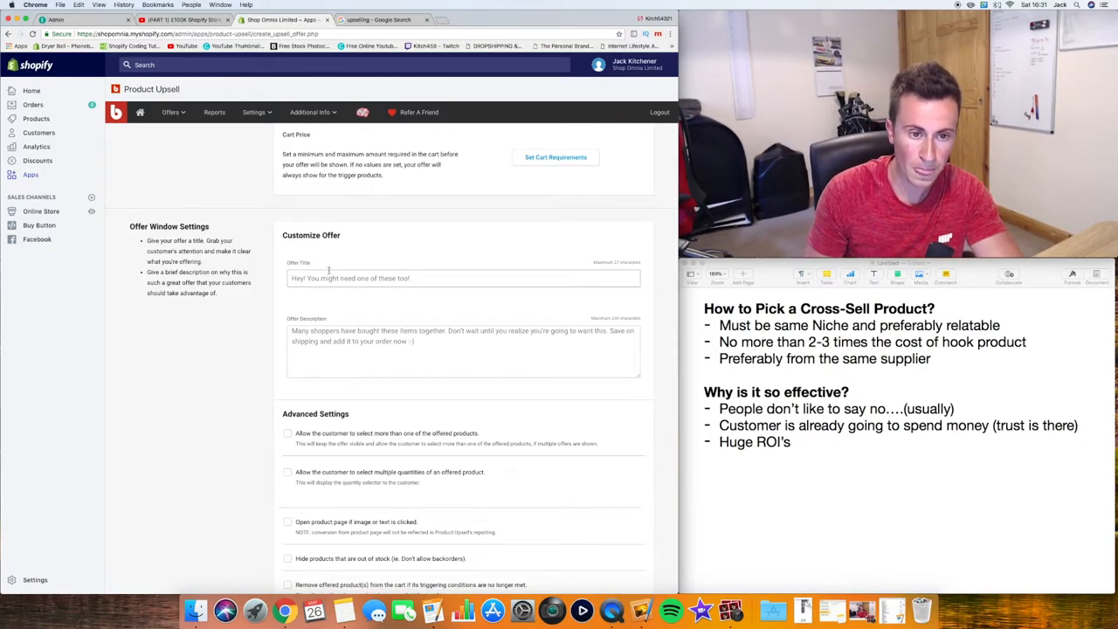
scroll(down, 3)
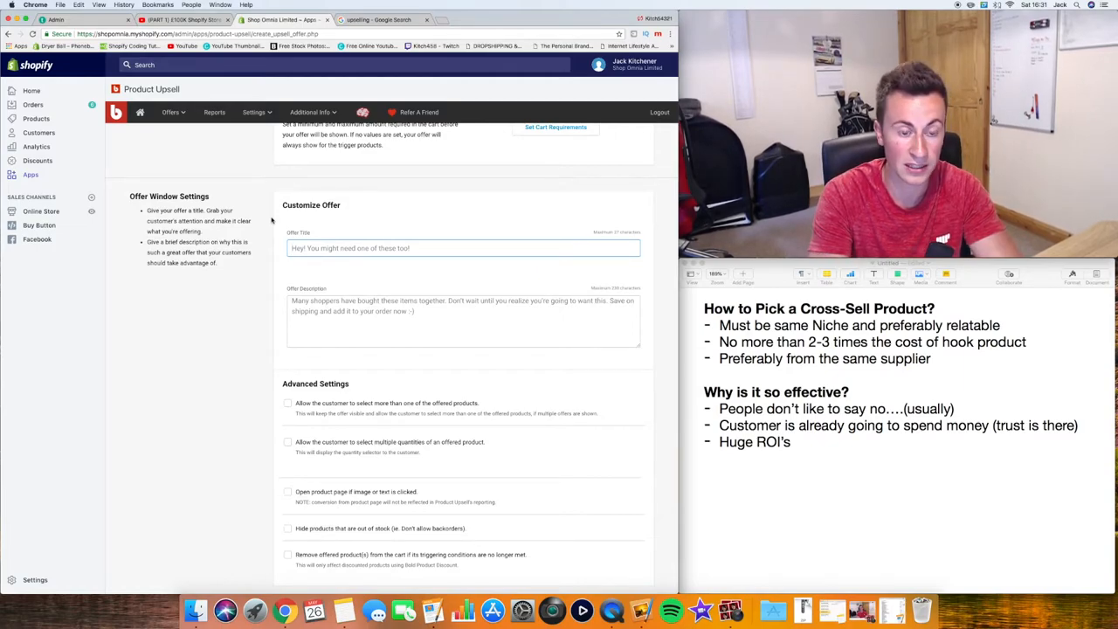
text(Would you)
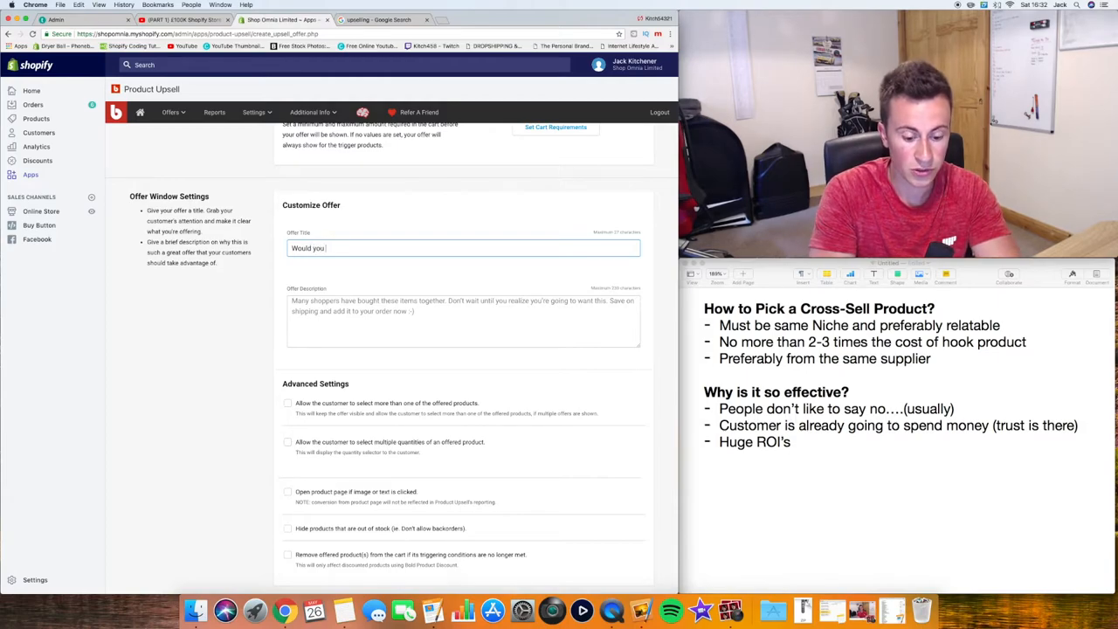
text(like this?)
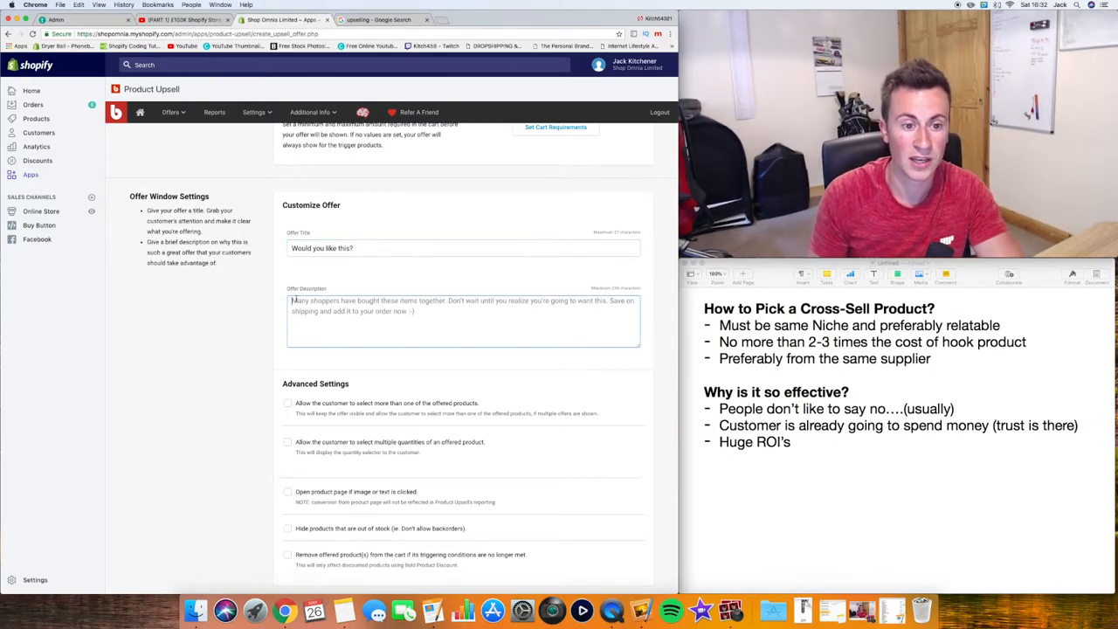
Step: Enter '1 Time Offer When you purchase a backpack!' as the offer description
scroll(down, 3)
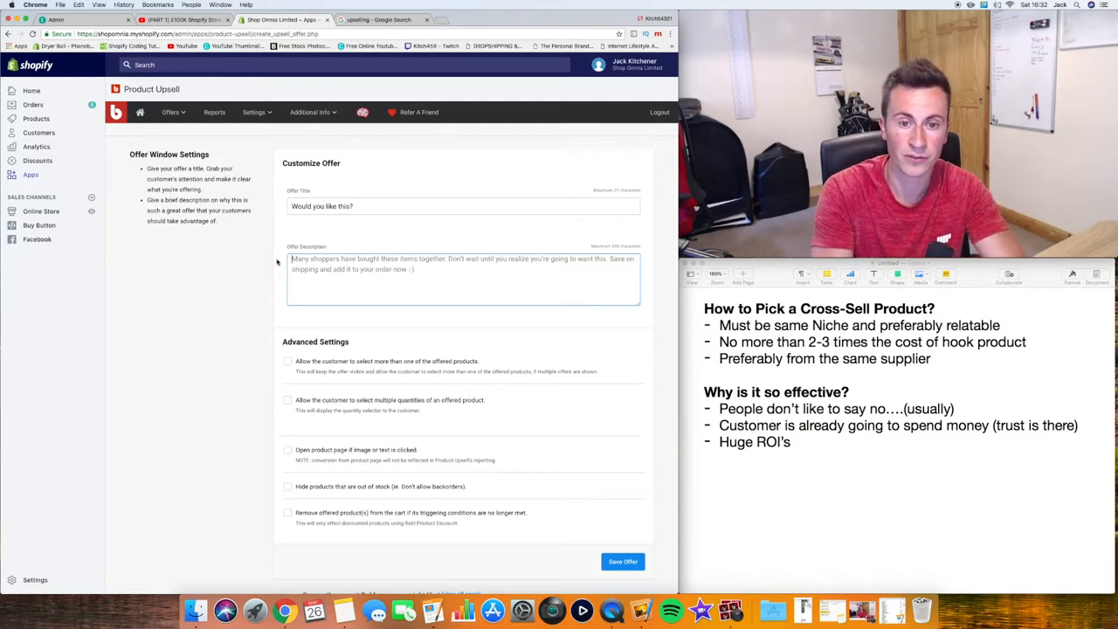
text(1 Time Offer)
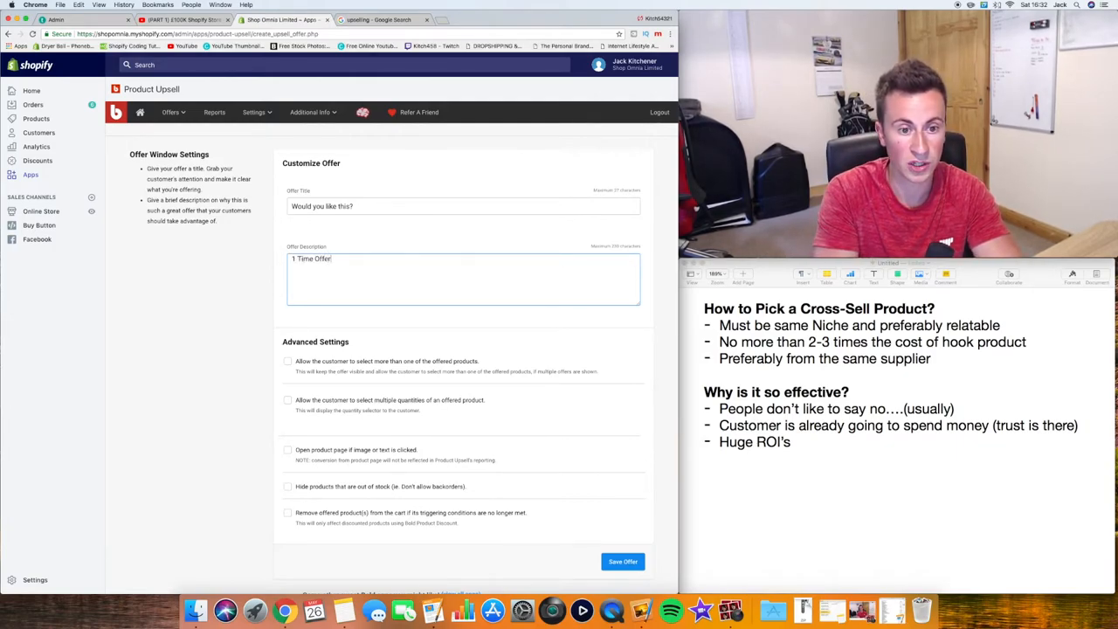
text(W)
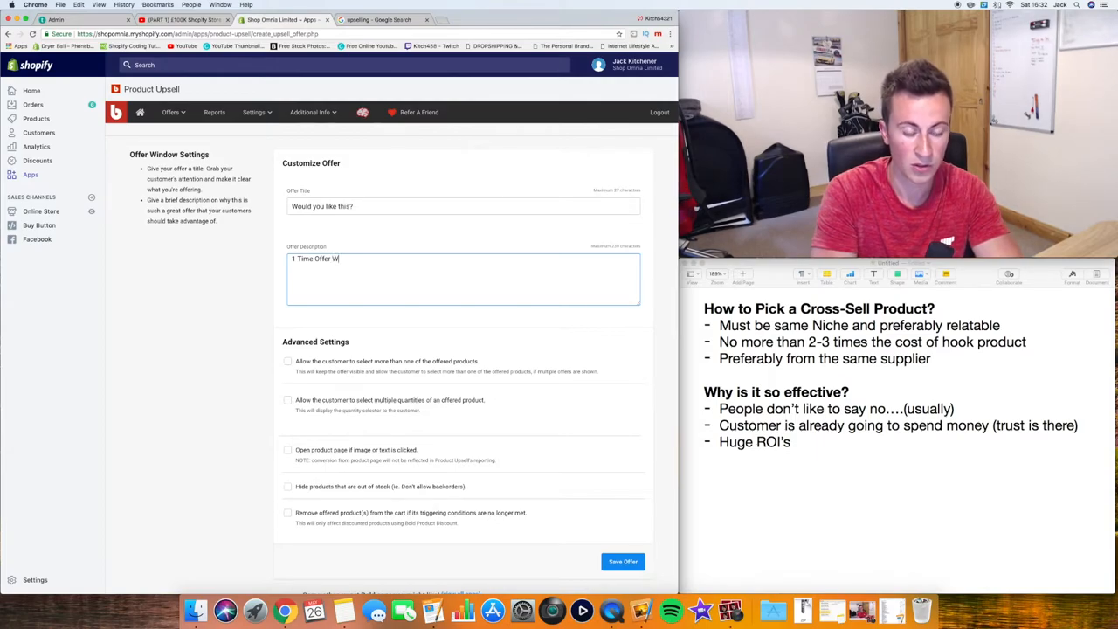
text(hen y)
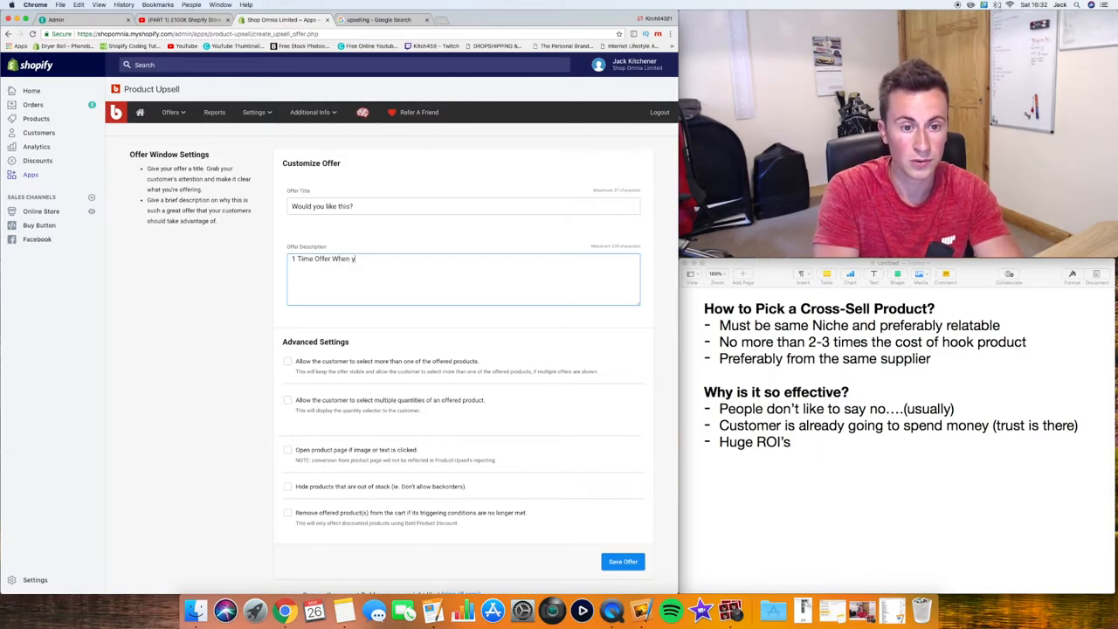
text(ou pur)
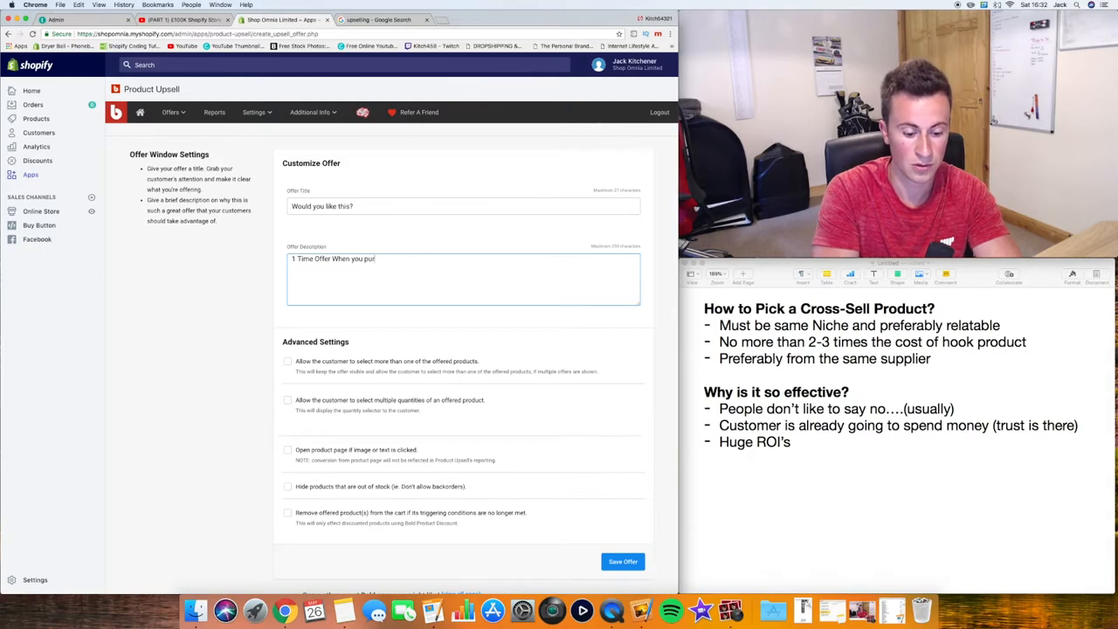
text(rchase a)
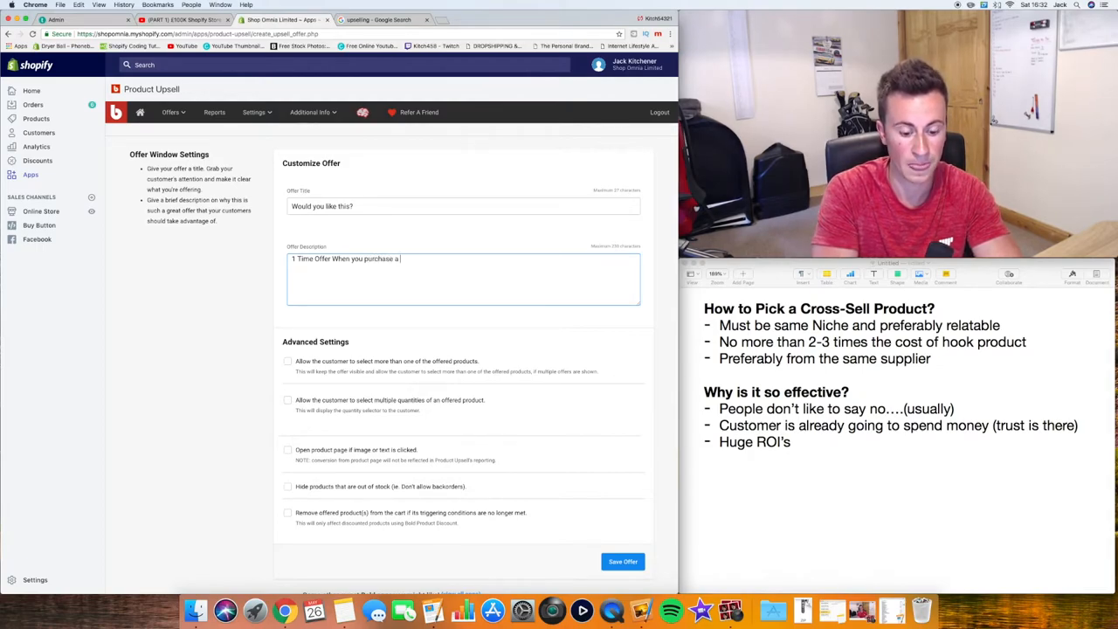
text(backpack)
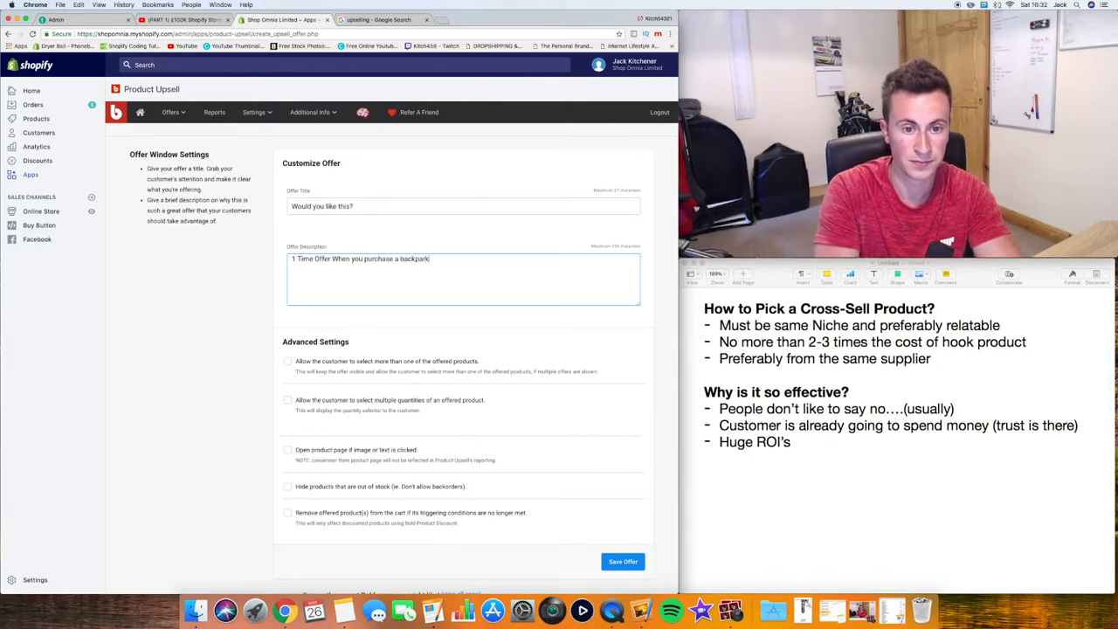
text(!)
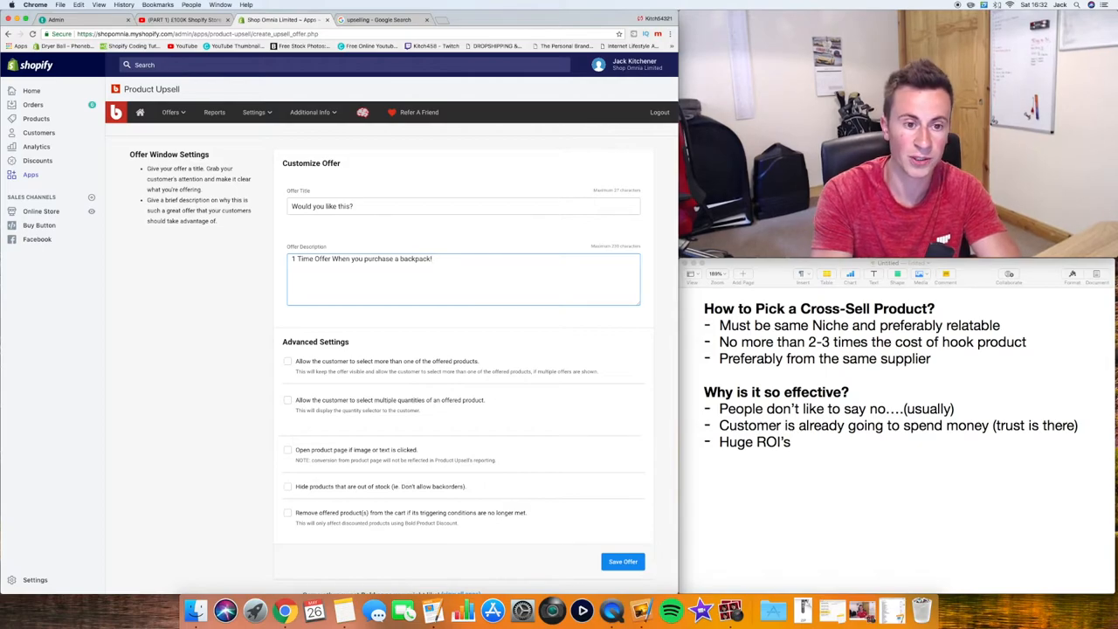
mouse_move(236, 288)
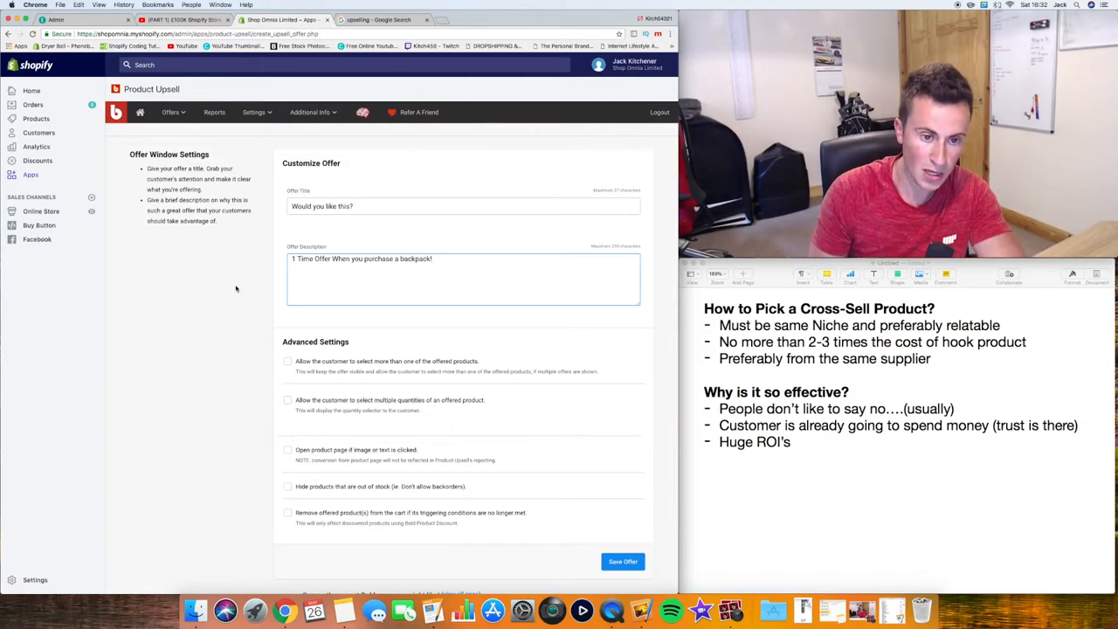
Step: Reopen the Offer Products picker and keep the skull bracelet selected
scroll(down, 3)
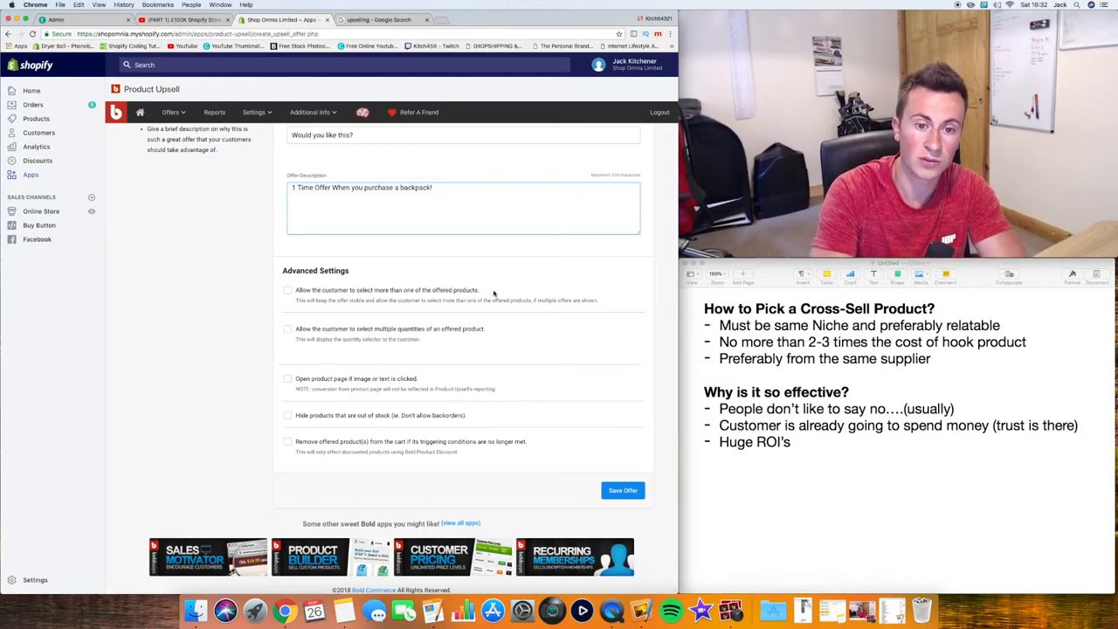
scroll(down, 3)
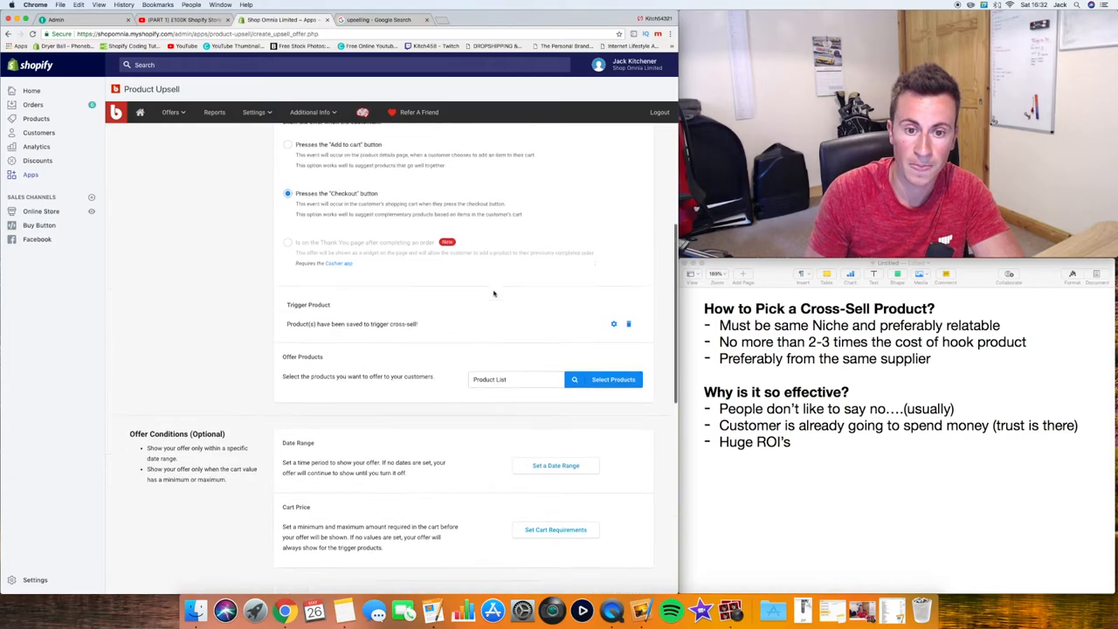
scroll(down, 3)
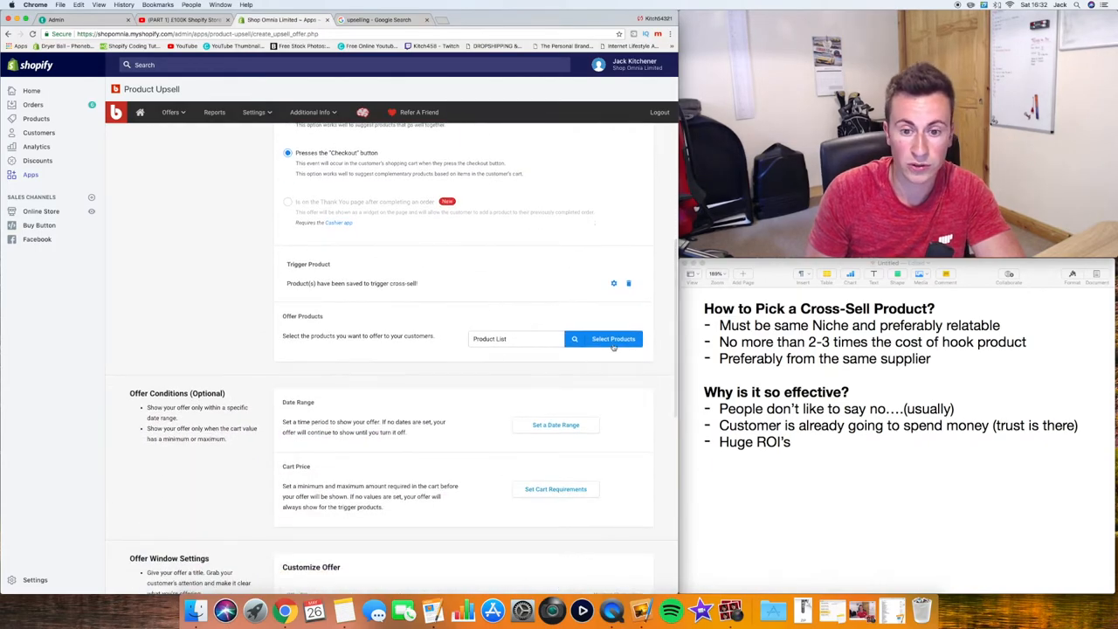
click(613, 339)
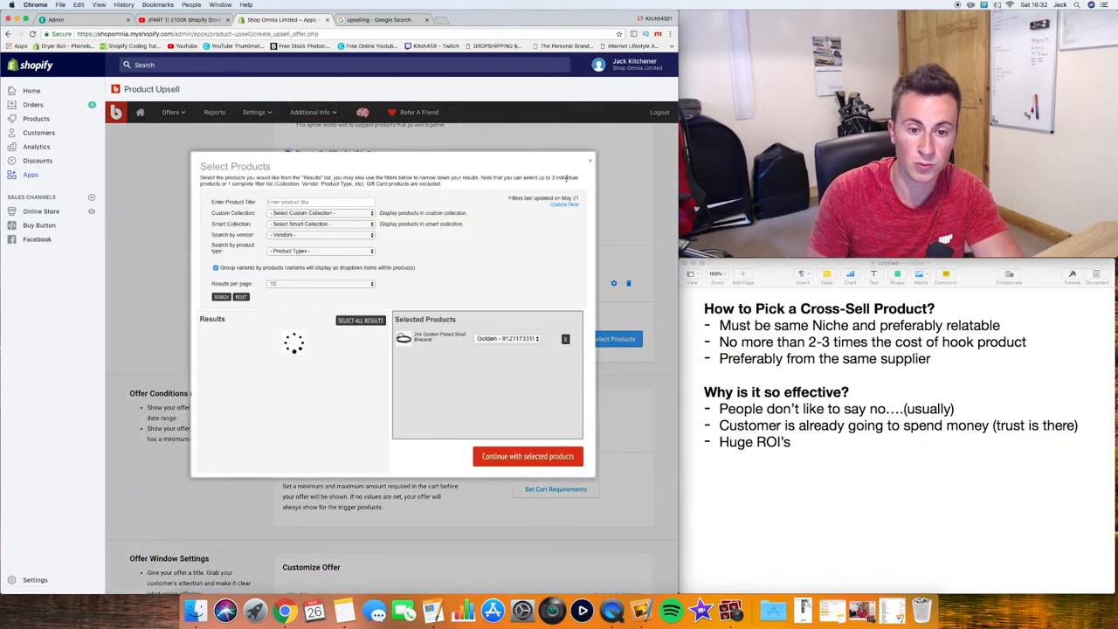
click(528, 456)
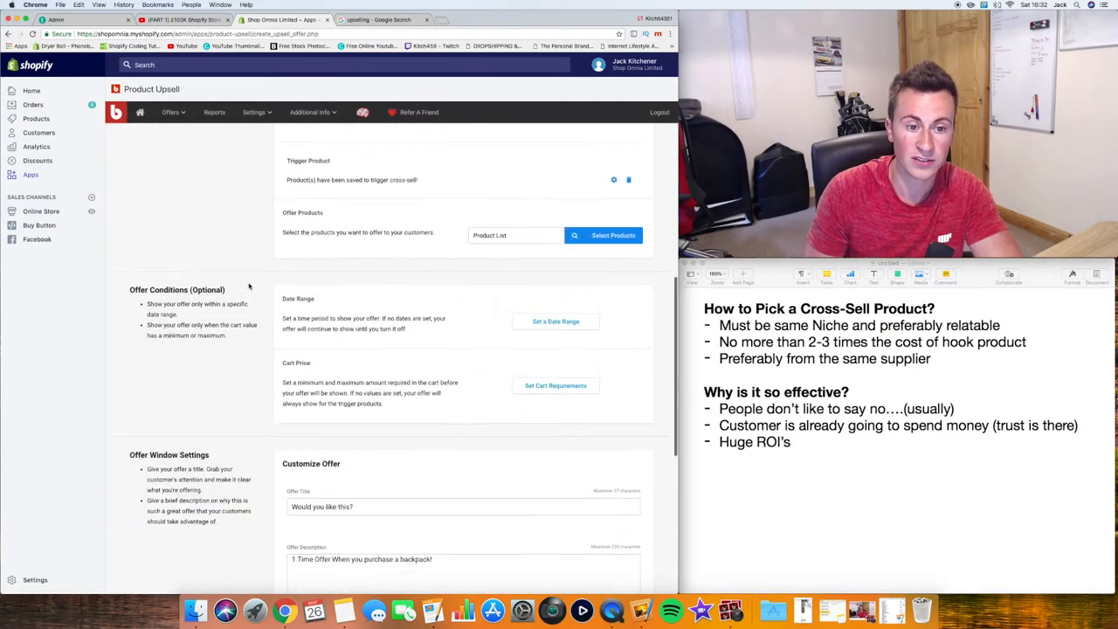
scroll(down, 3)
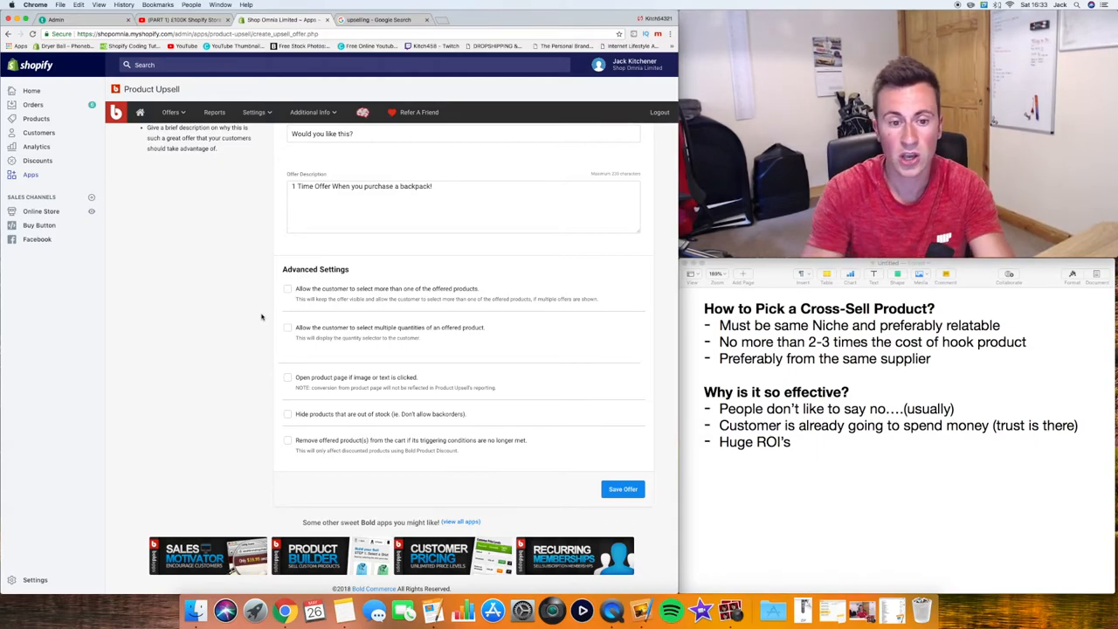
Step: Tick multiple quantities and limit offered products to a maximum quantity of 3
click(287, 327)
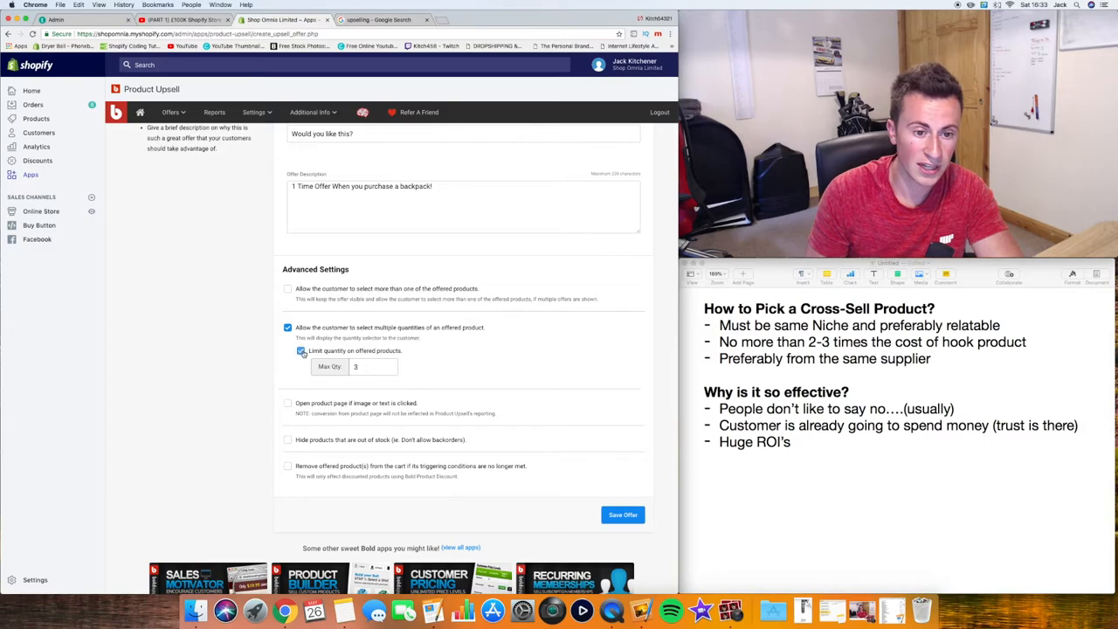
click(300, 350)
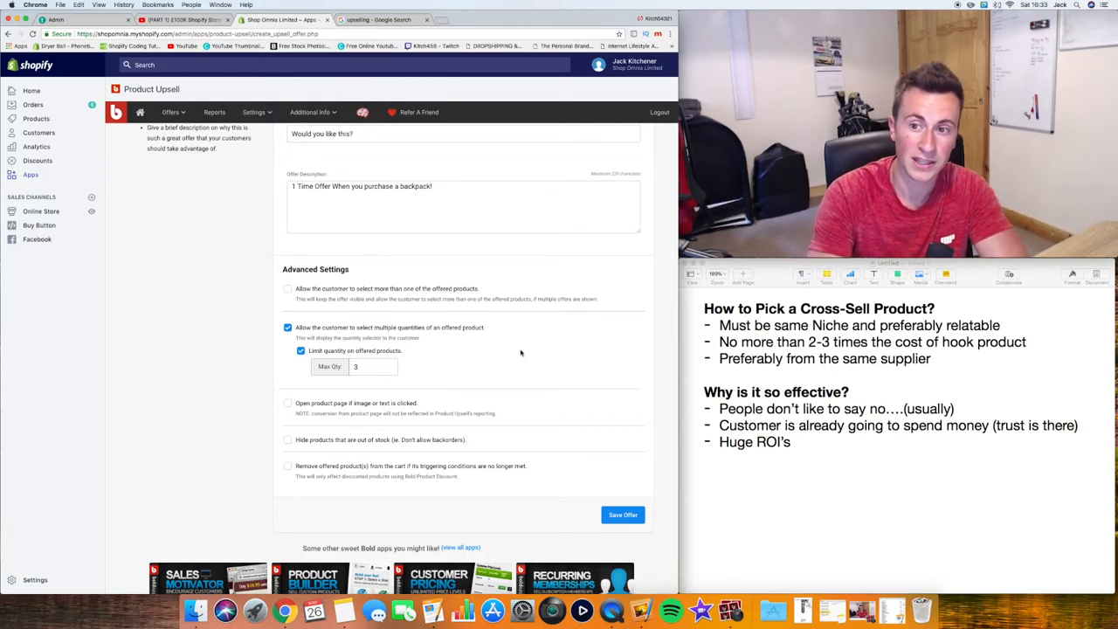
mouse_move(232, 290)
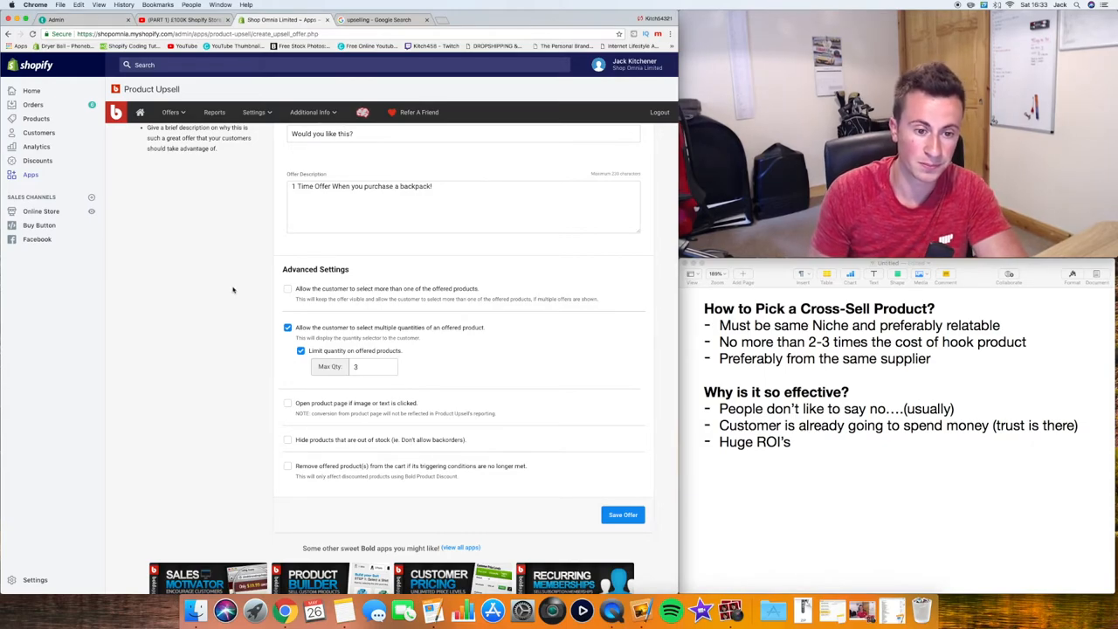
scroll(down, 3)
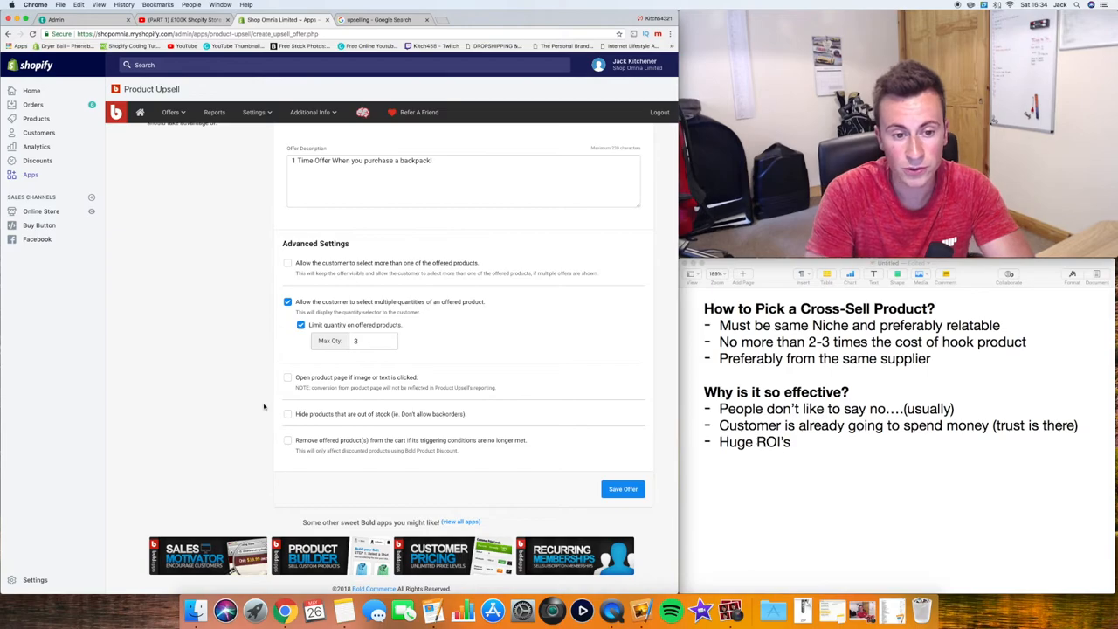
Step: Tick 'Hide products that are out of stock' and 'Remove offered product(s) from the cart if conditions unmet'
click(287, 413)
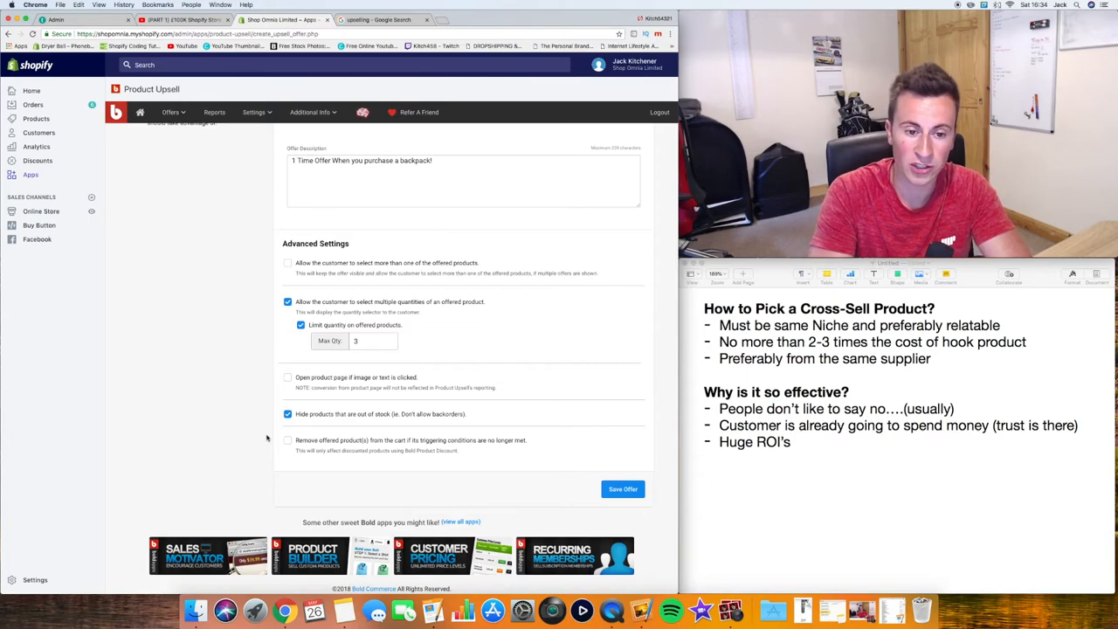
click(287, 441)
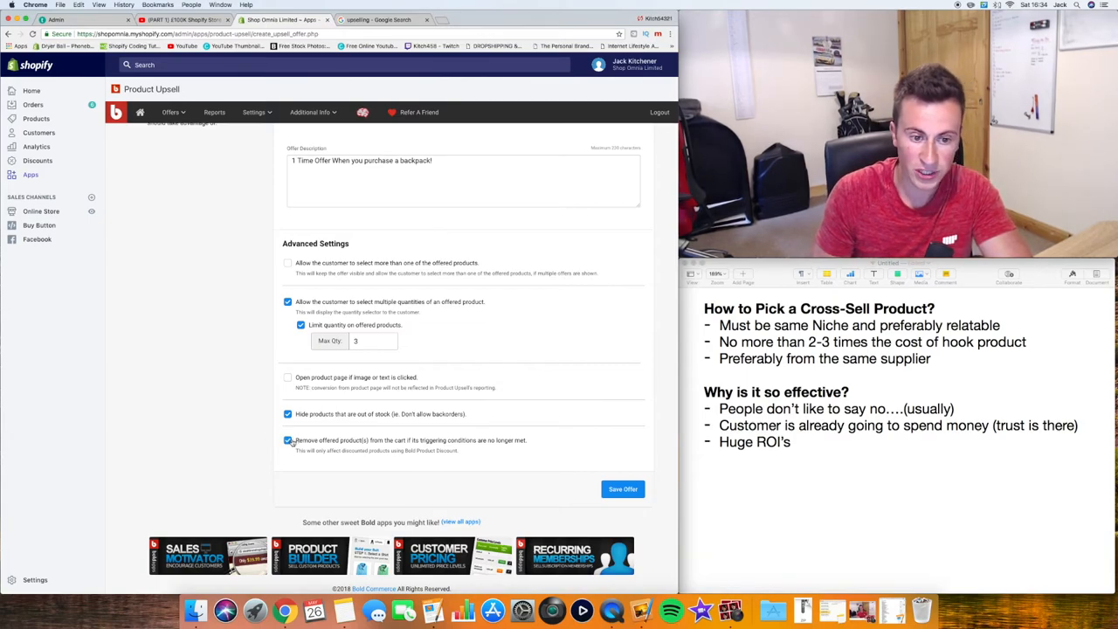
mouse_move(247, 425)
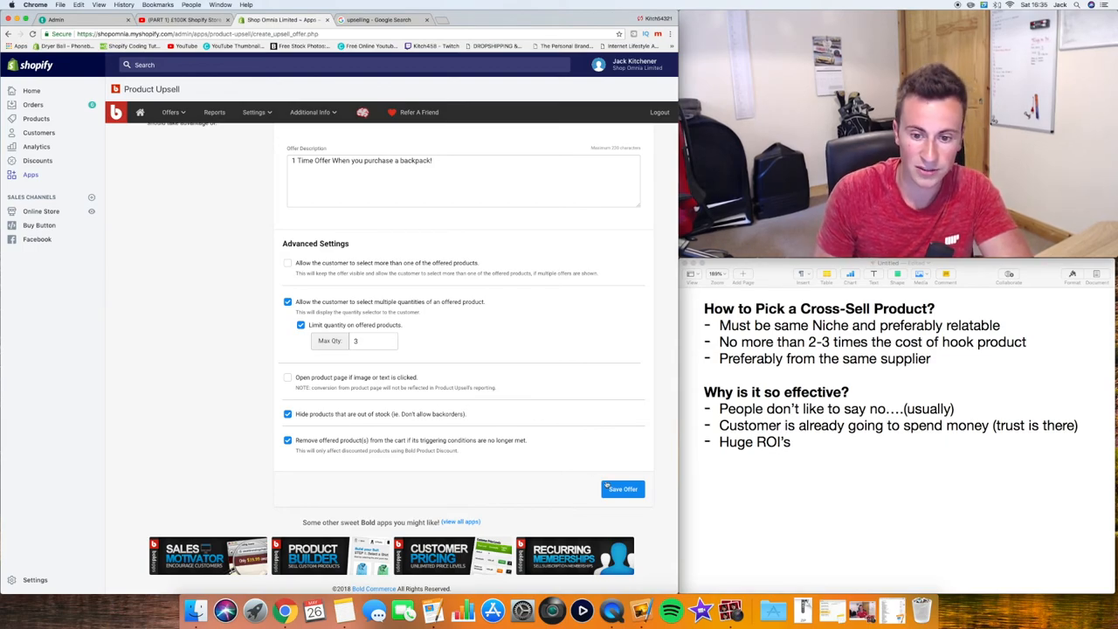
Step: Save the Backpack to Bracelet offer and open the Shop Omnia storefront
click(622, 488)
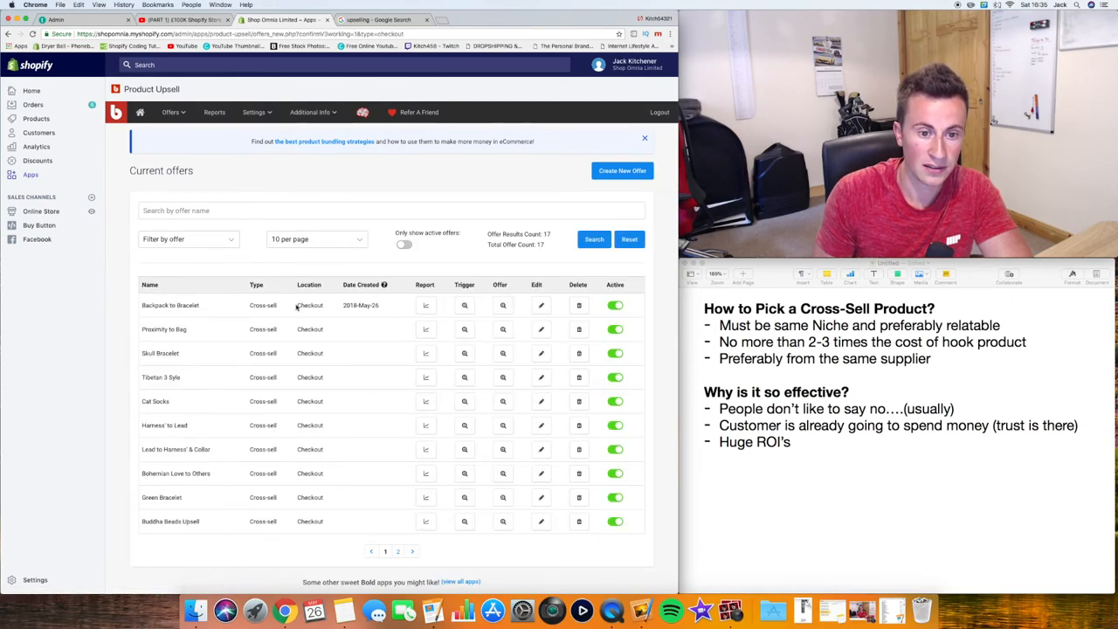
mouse_move(240, 315)
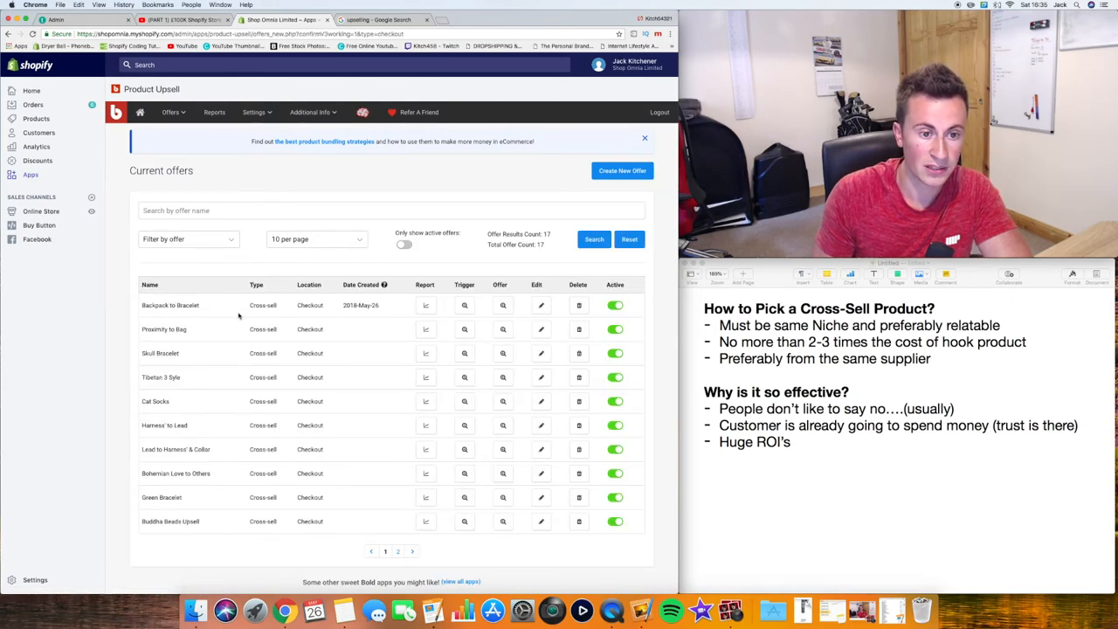
click(448, 19)
text(https://www.shopomnia.co.uk)
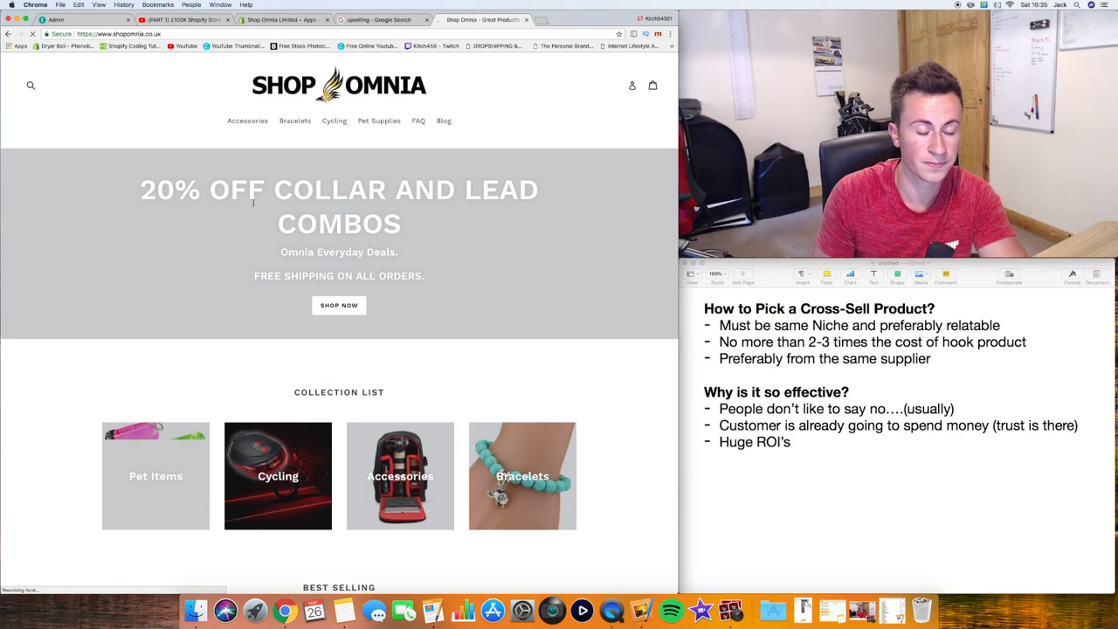
Step: Add the Camera Backpack to the cart and check out to trigger the skull bracelet popup
scroll(down, 3)
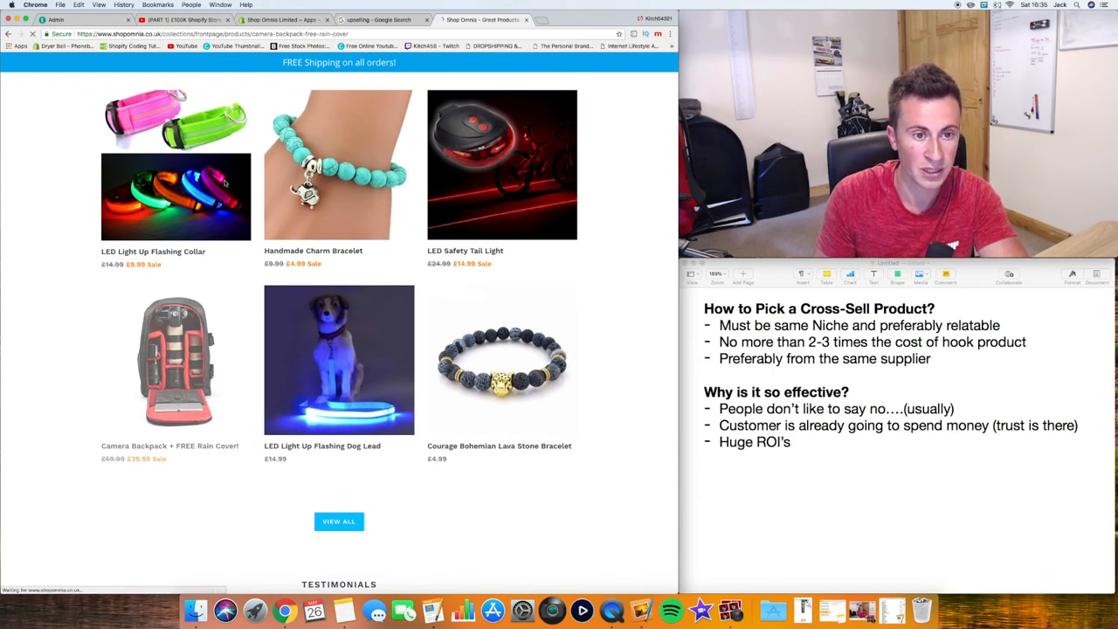
click(175, 361)
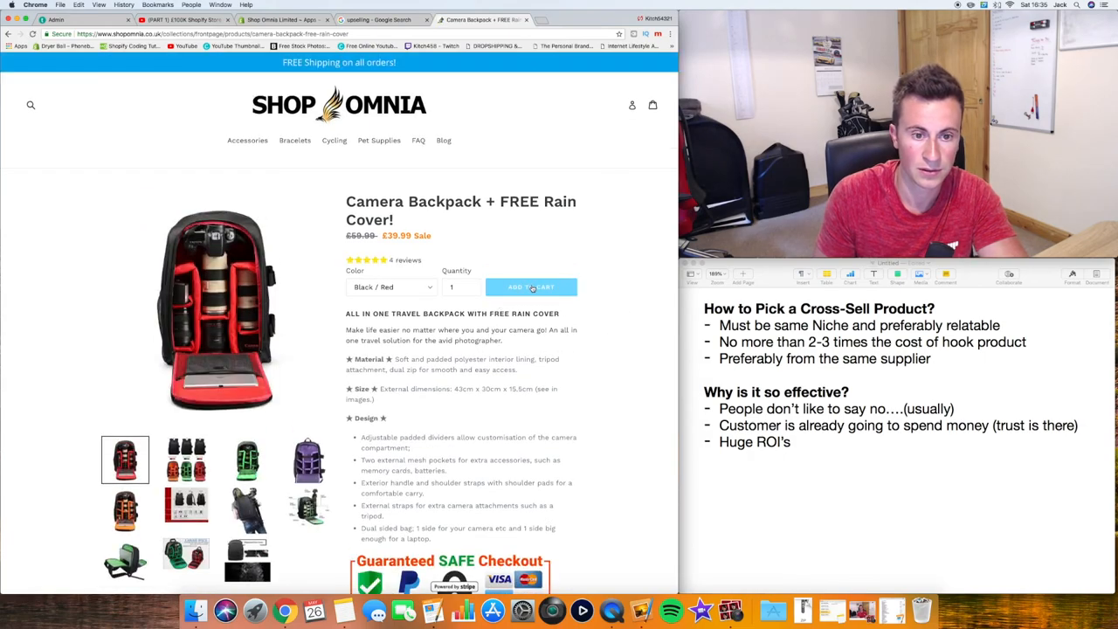
click(530, 286)
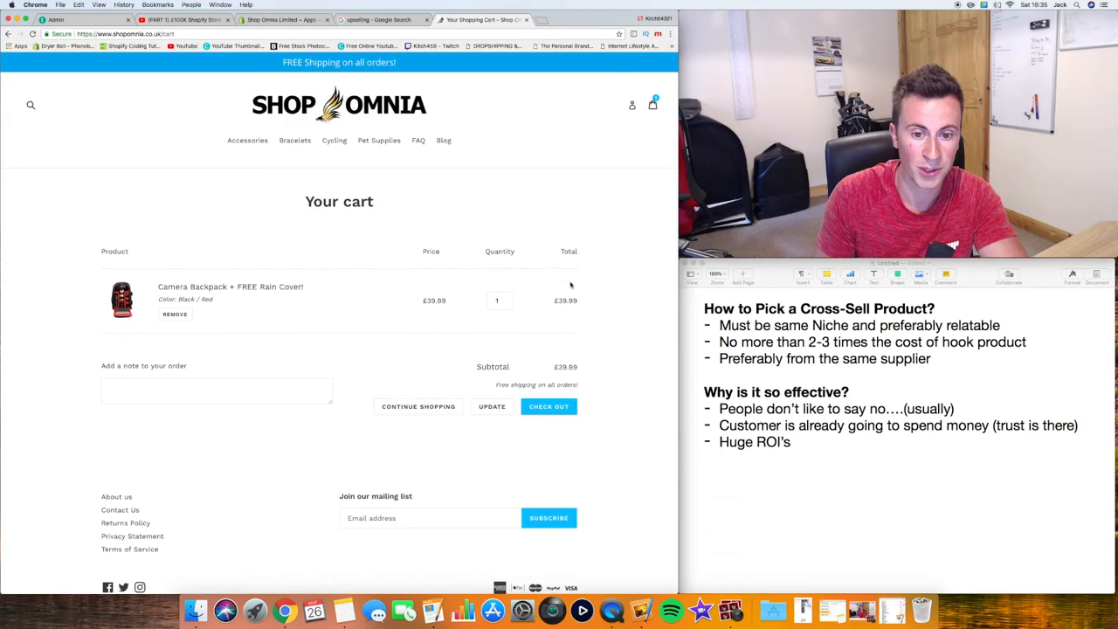
click(549, 406)
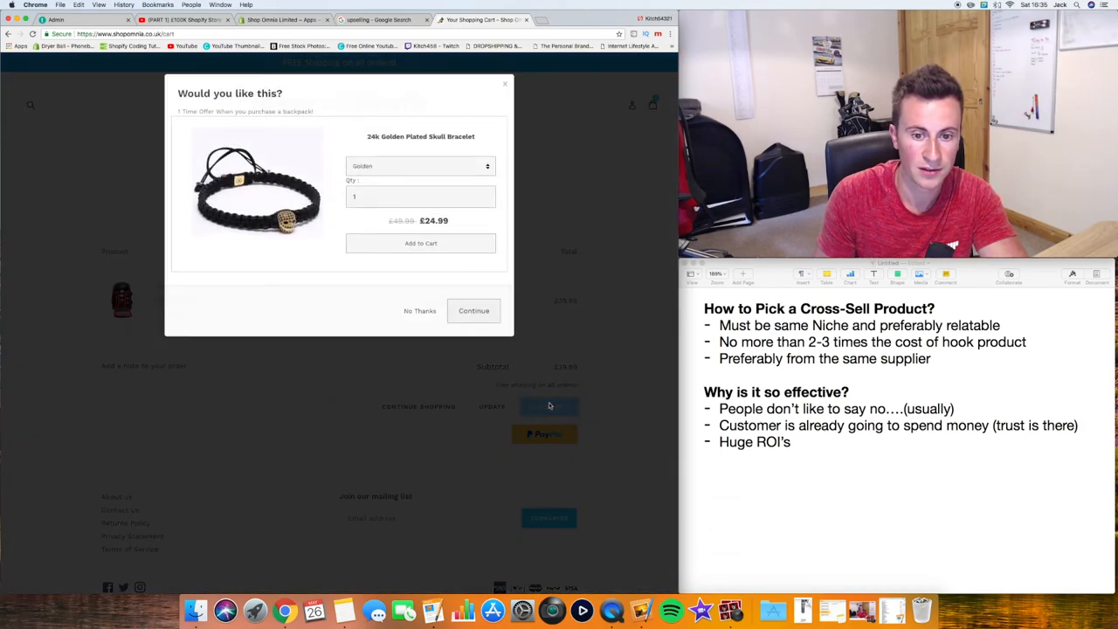